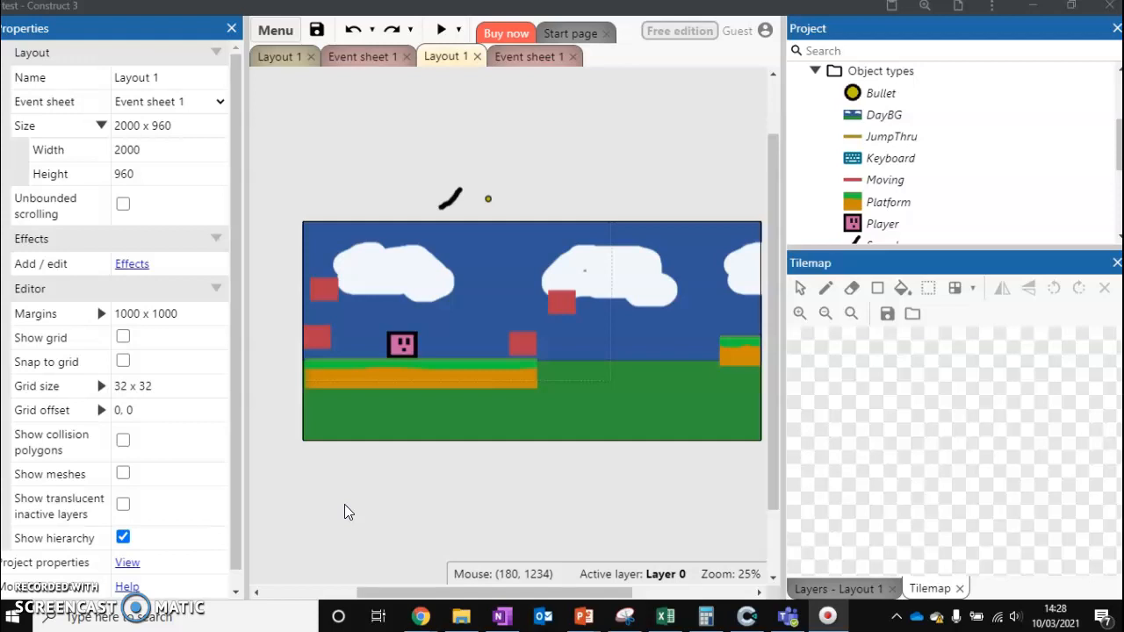
mouse_move(372, 453)
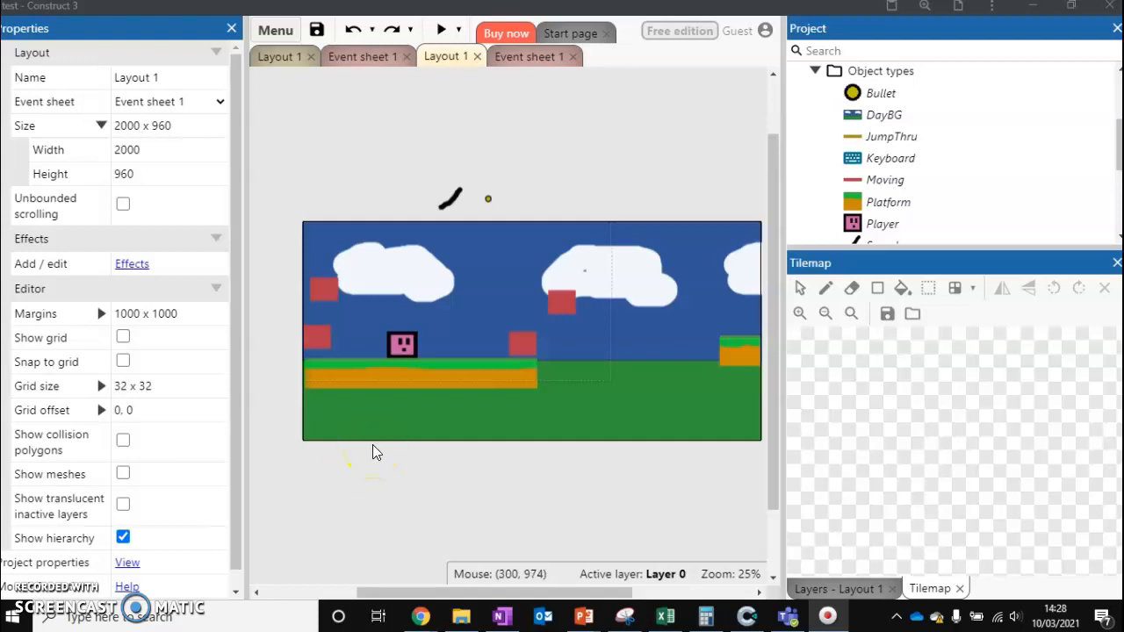
mouse_move(442, 217)
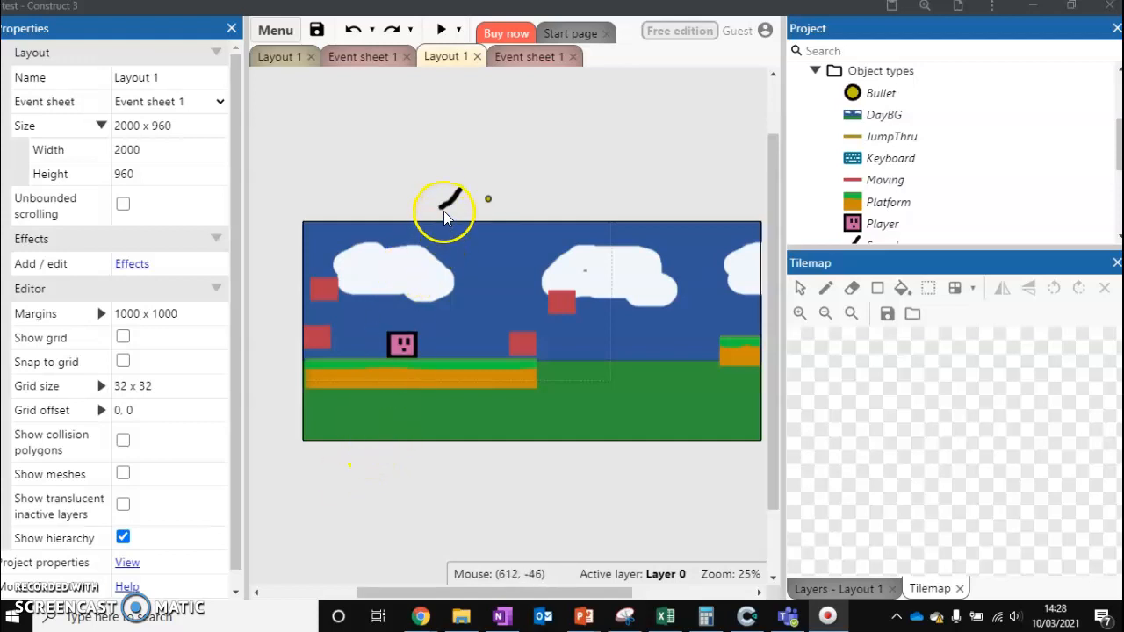
Inspect the Sword sprite's animation frames and close the editor
click(450, 200)
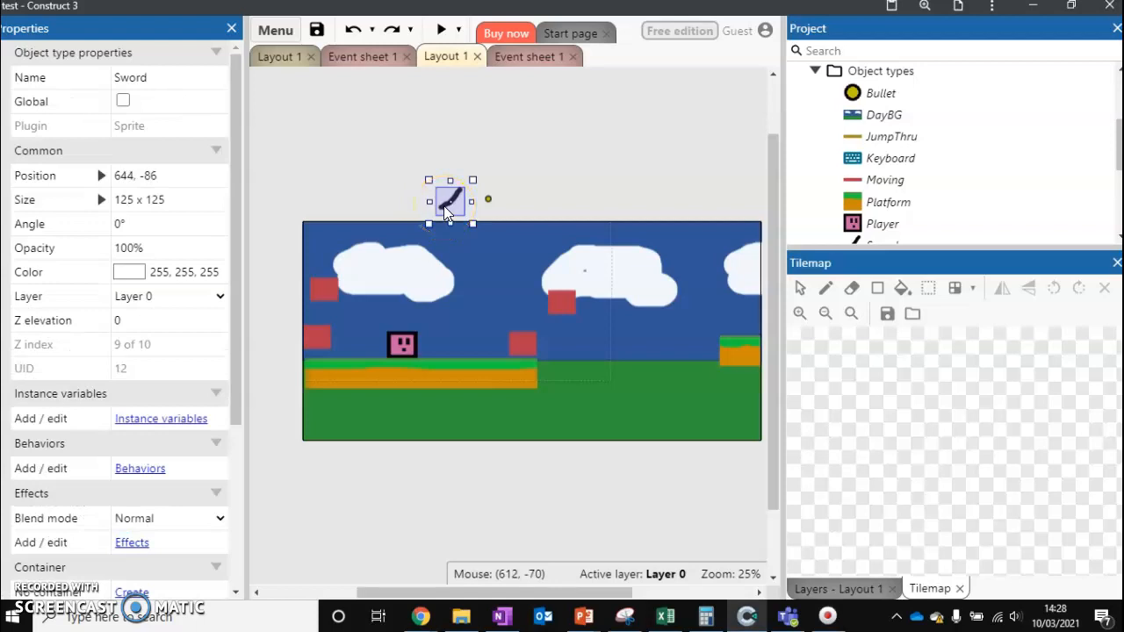
double_click(449, 200)
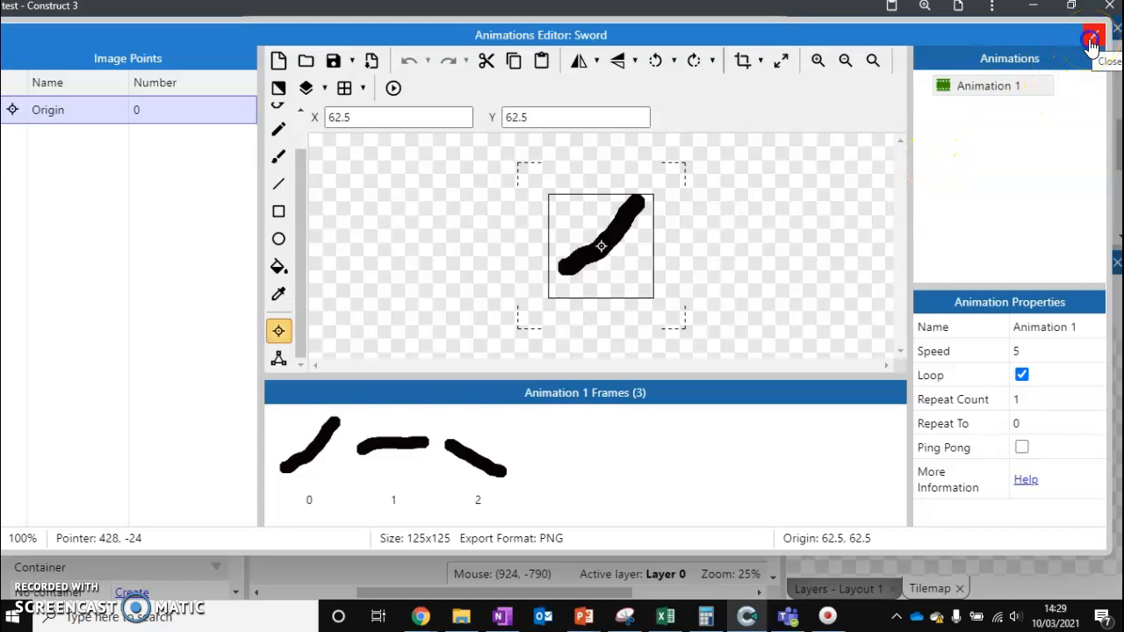
click(1094, 35)
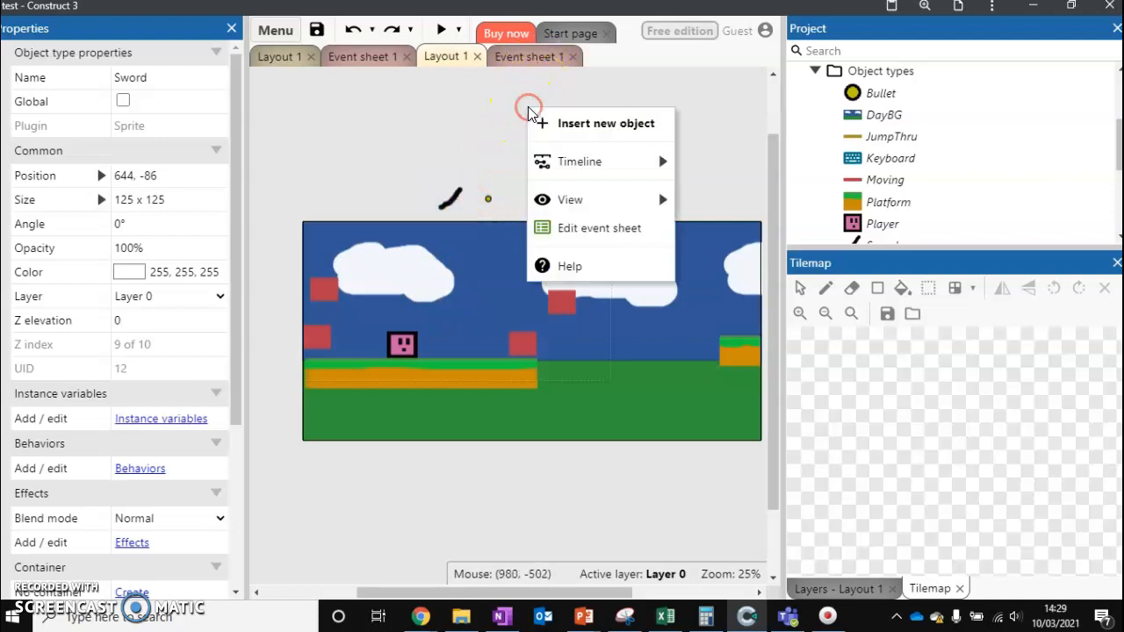
Add a fourth event with the Keyboard 'On key pressed' condition set to Space
click(606, 123)
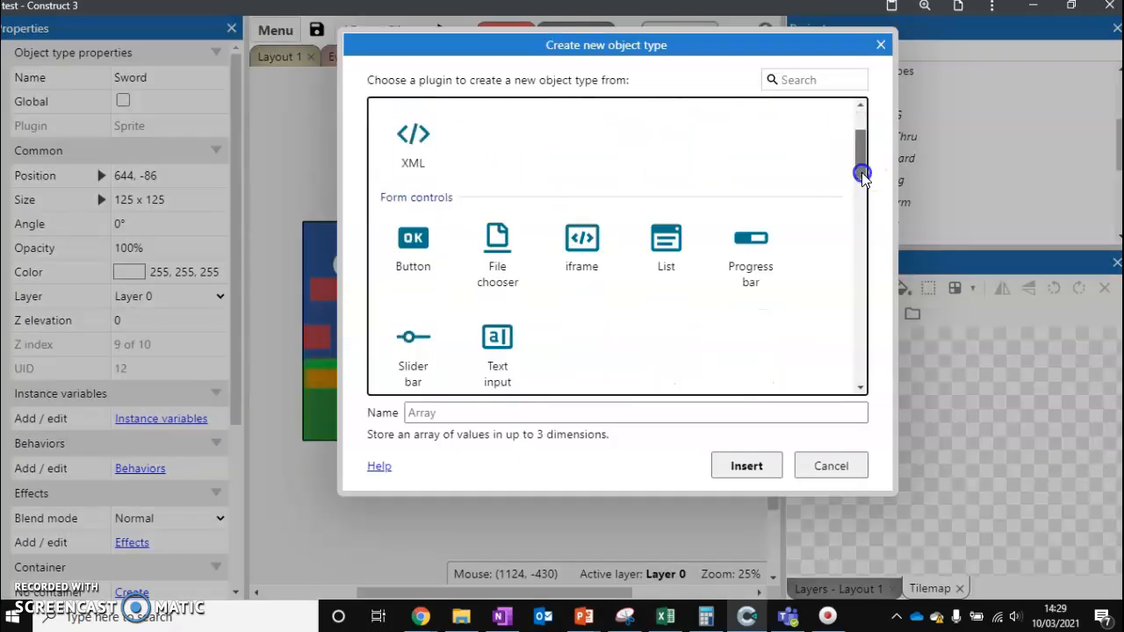
scroll(down, 3)
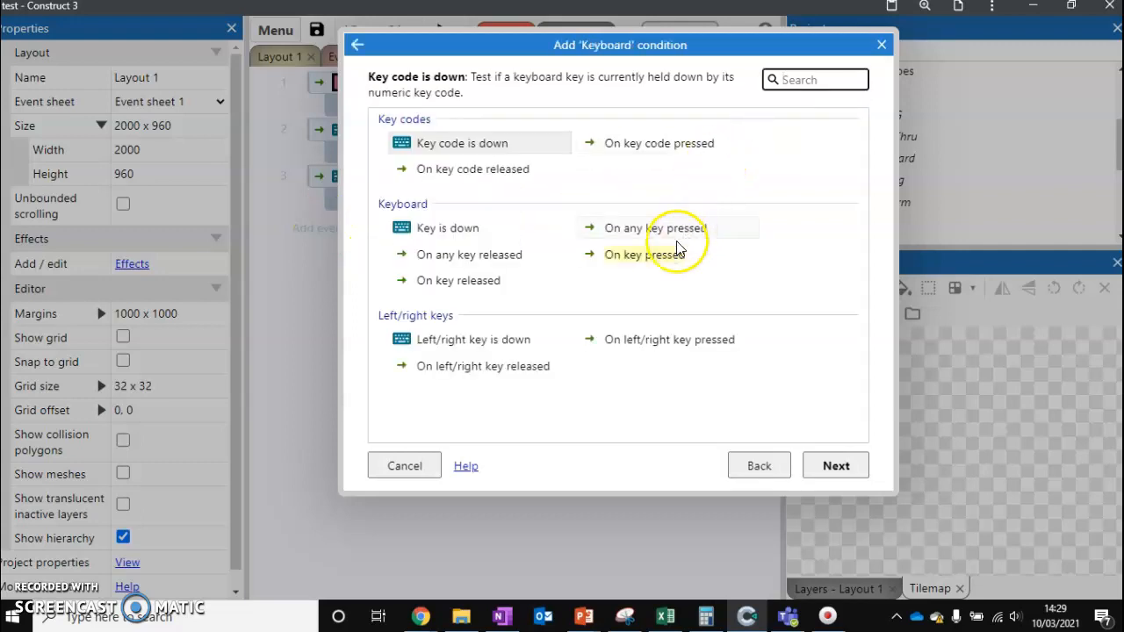
click(647, 254)
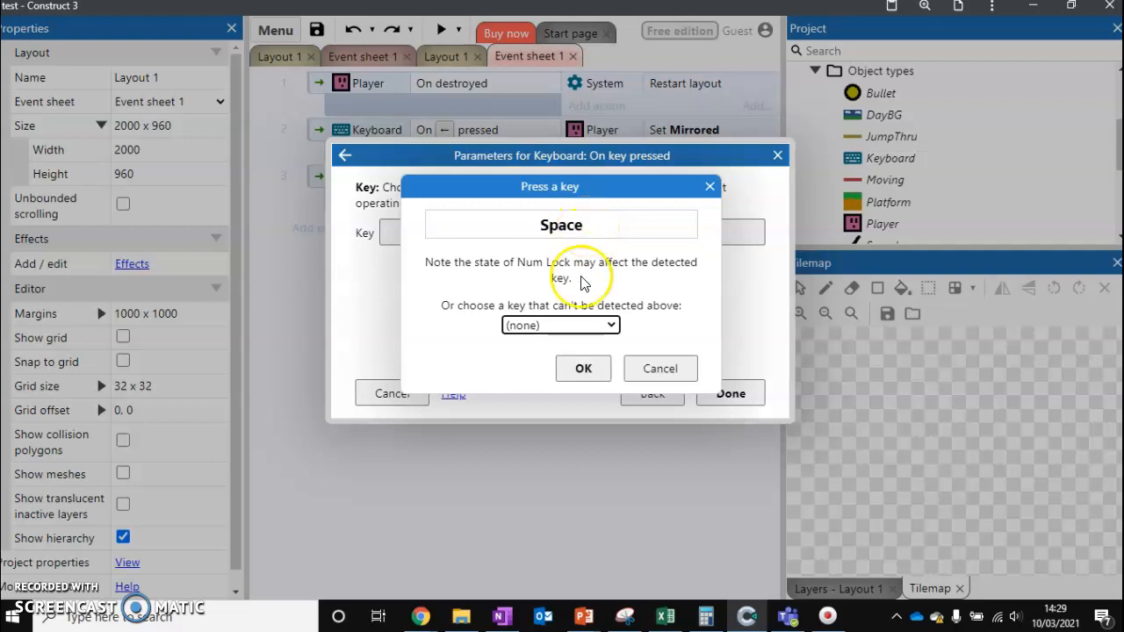
click(584, 369)
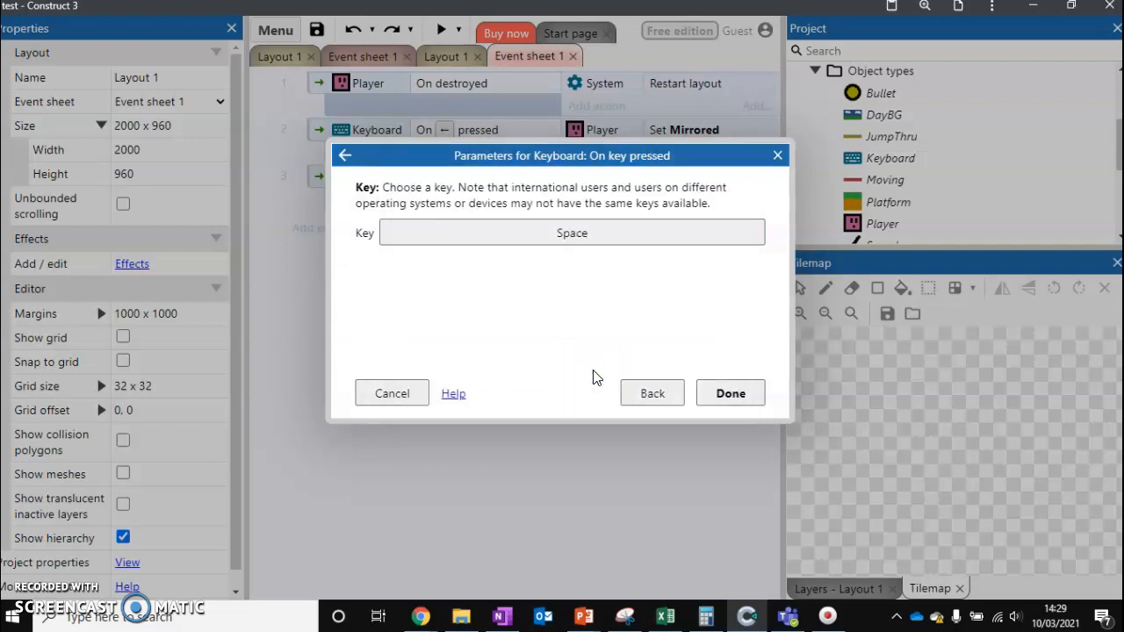
click(730, 393)
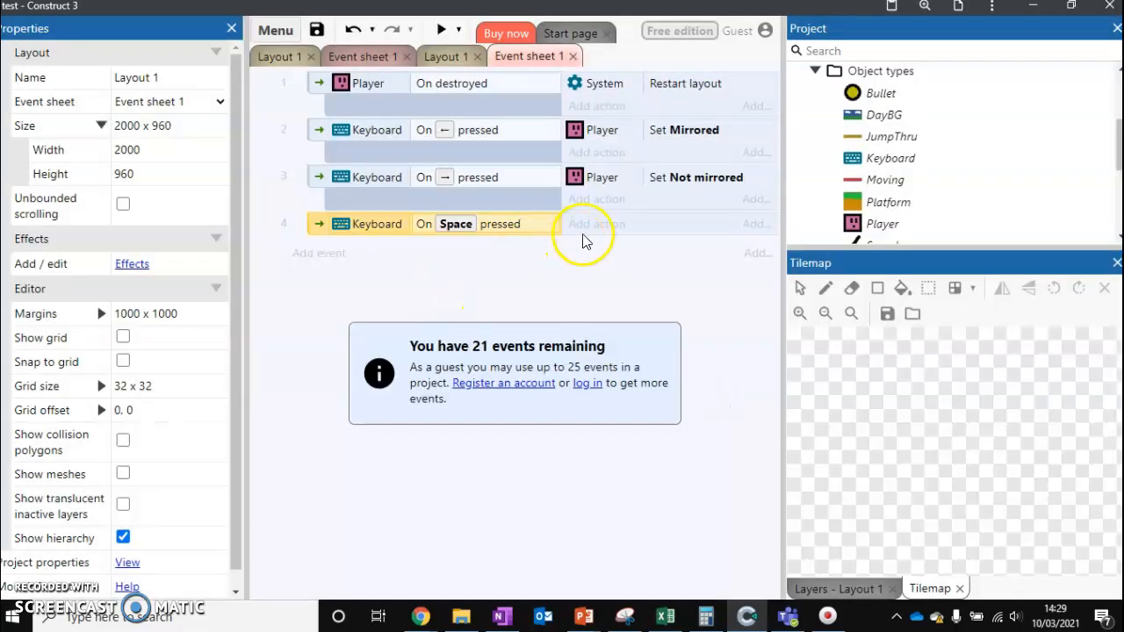
Give the Space event a Player 'Spawn another object' action spawning the Sword on layer 0
click(597, 223)
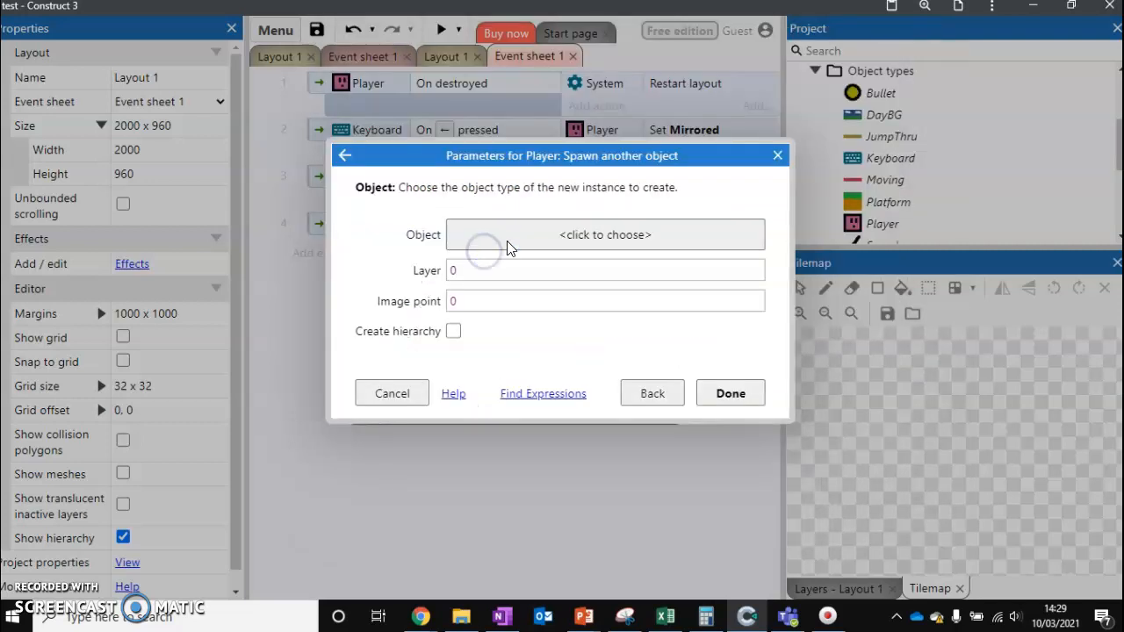
click(605, 235)
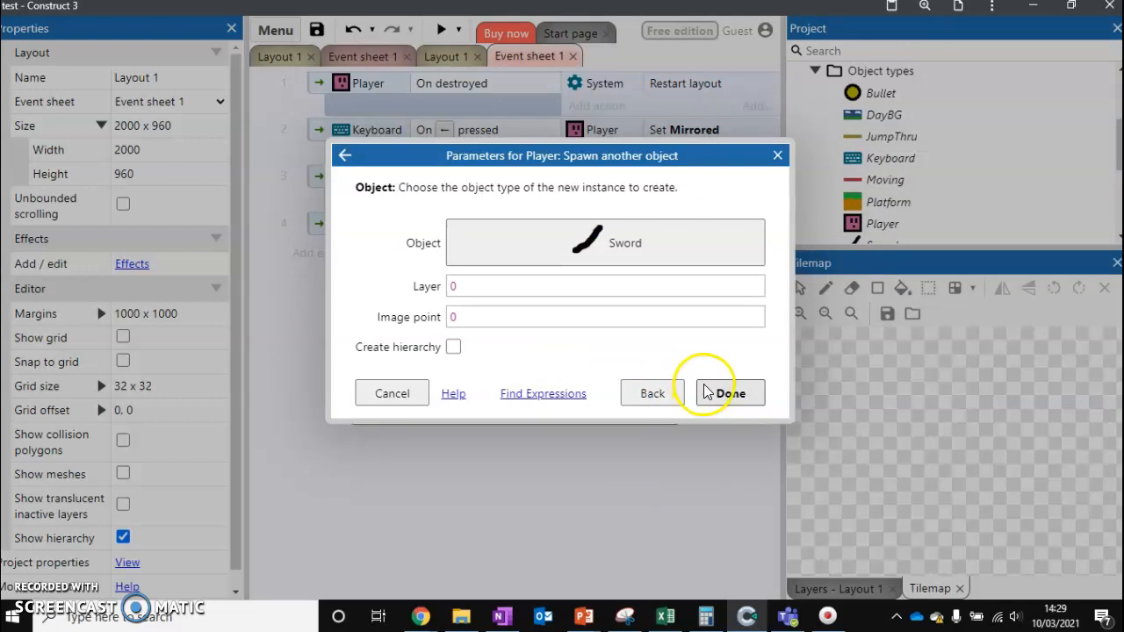
click(735, 393)
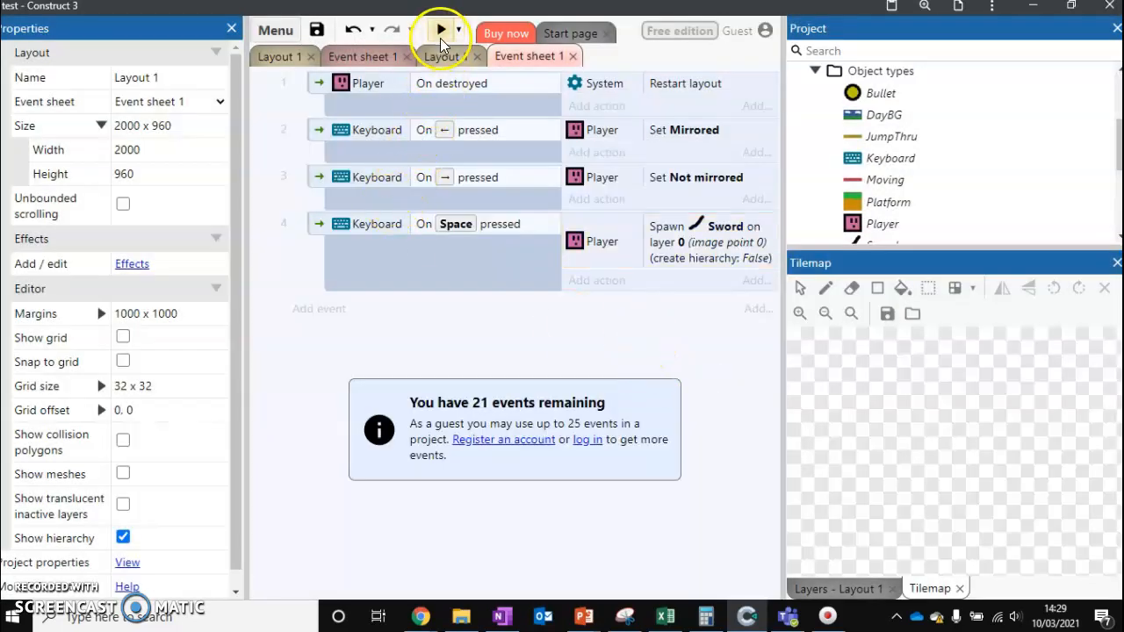
Run the game preview to watch the Player spawn the Sword
click(441, 28)
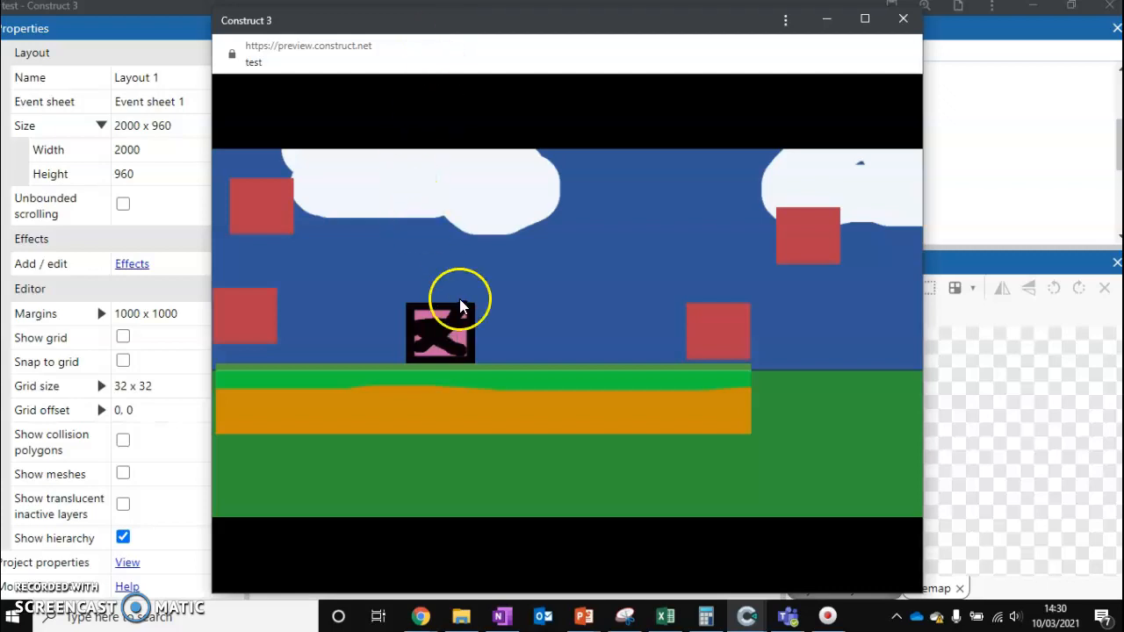
mouse_move(903, 18)
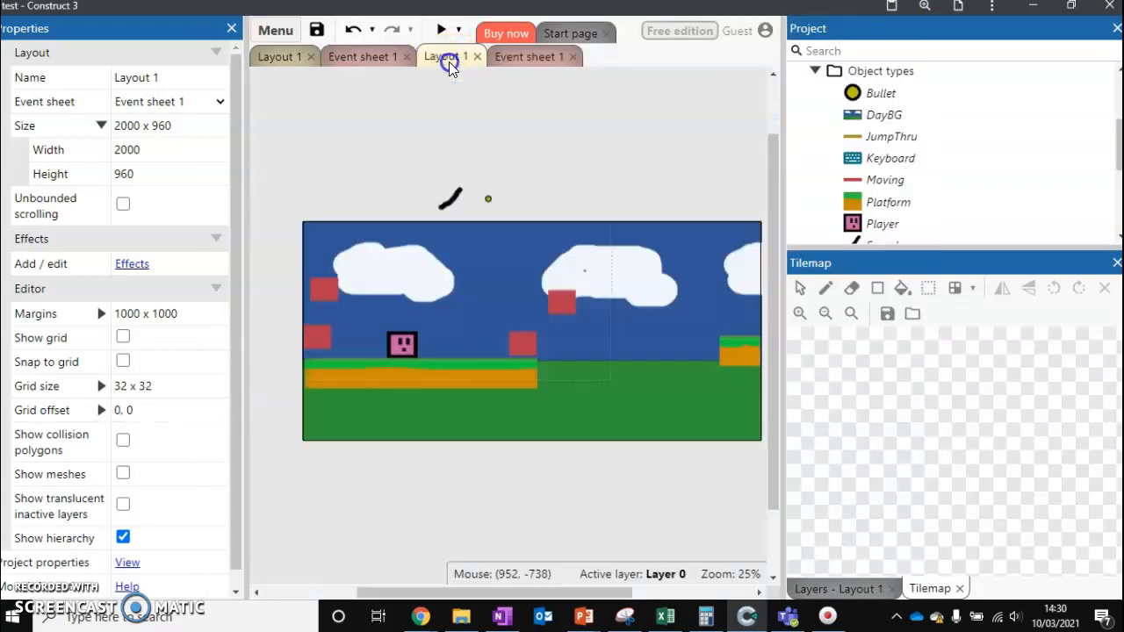
Add Image Point 1 on the Player's right side and apply it to all animations
click(401, 345)
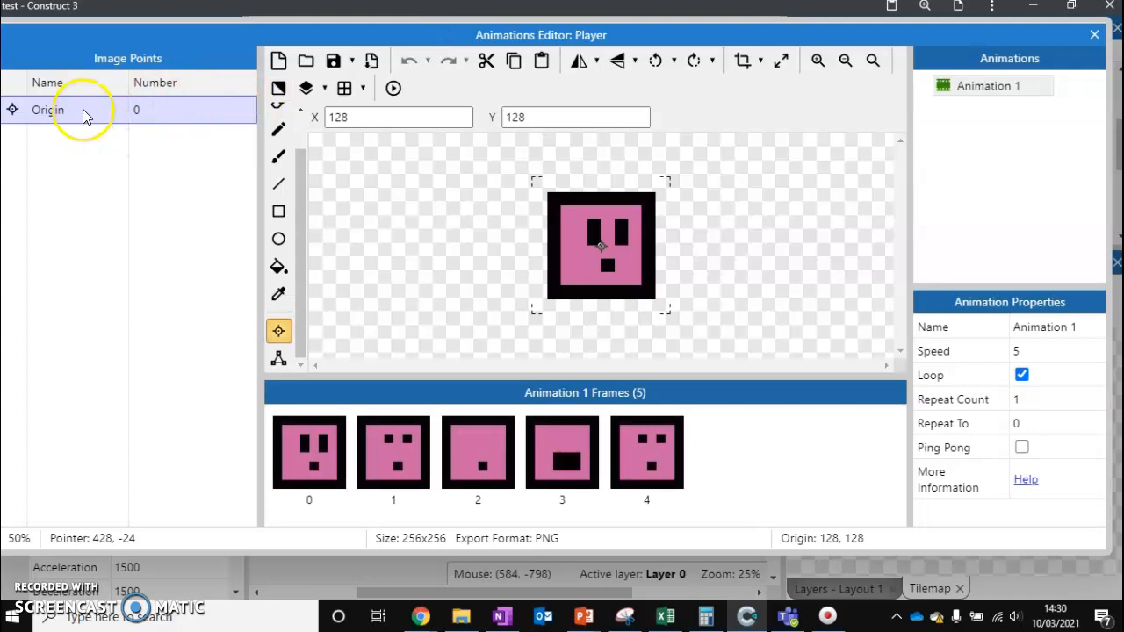
right_click(84, 109)
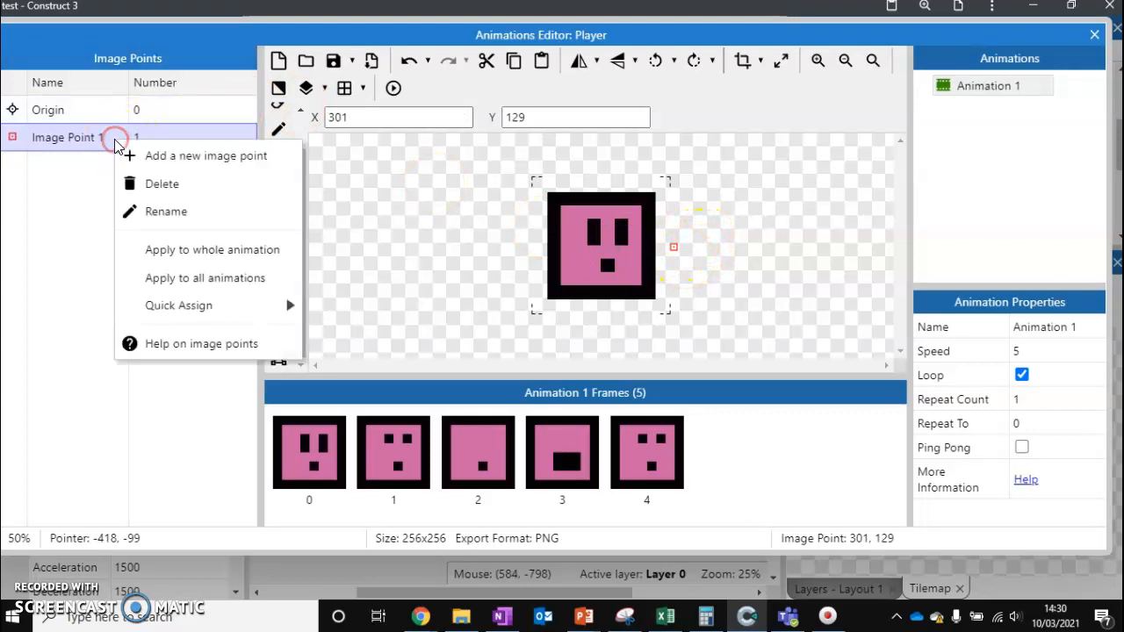
mouse_move(207, 249)
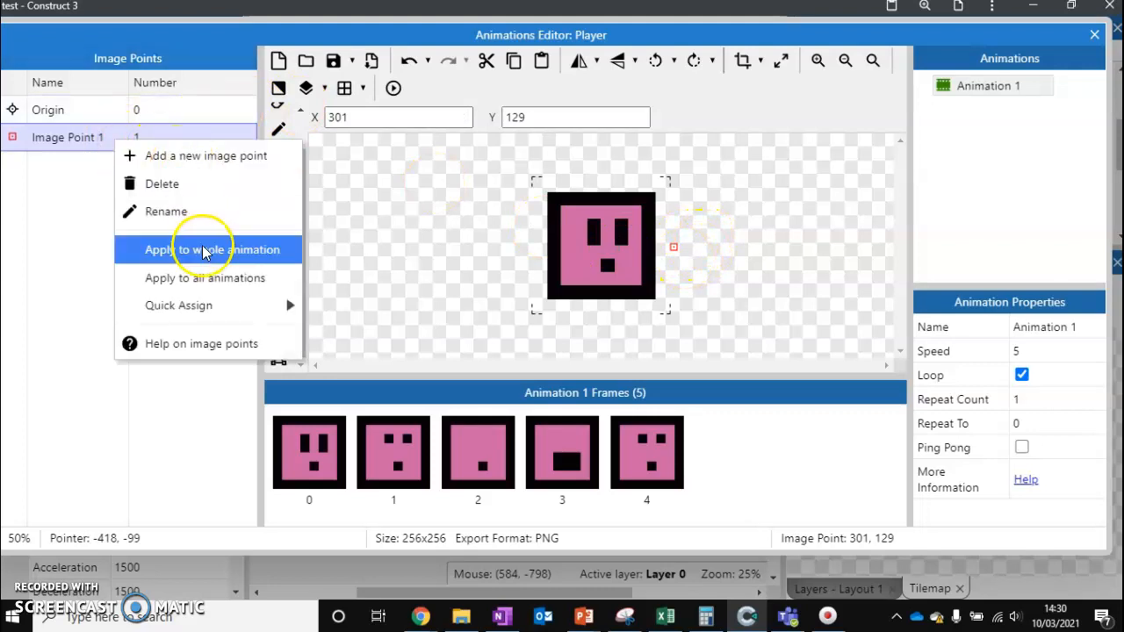
mouse_move(457, 453)
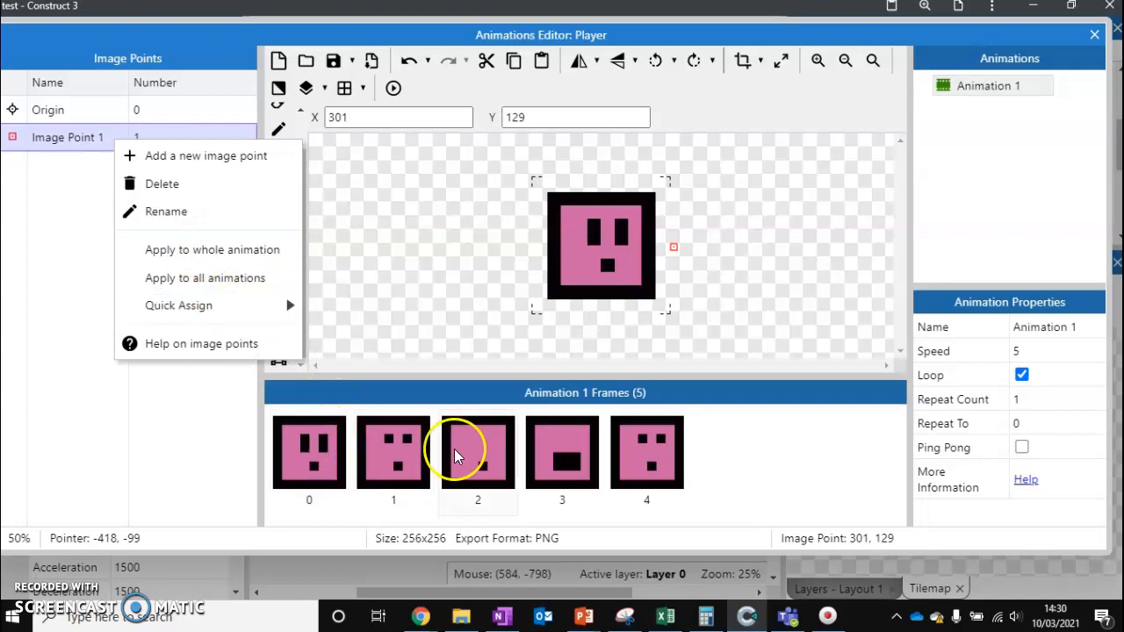
mouse_move(229, 277)
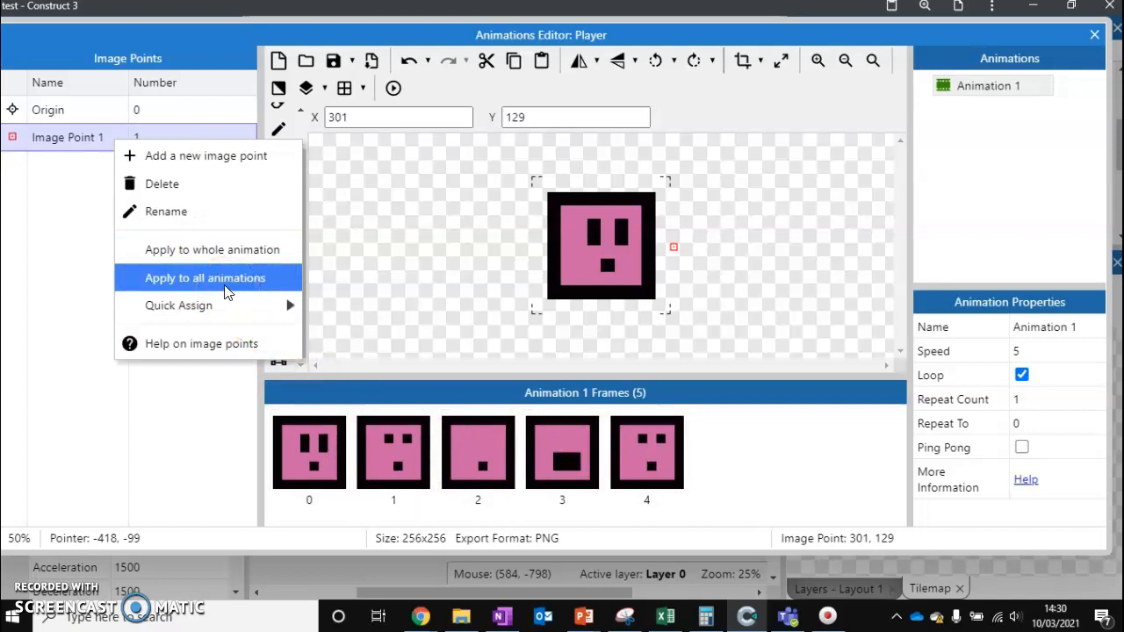
click(206, 277)
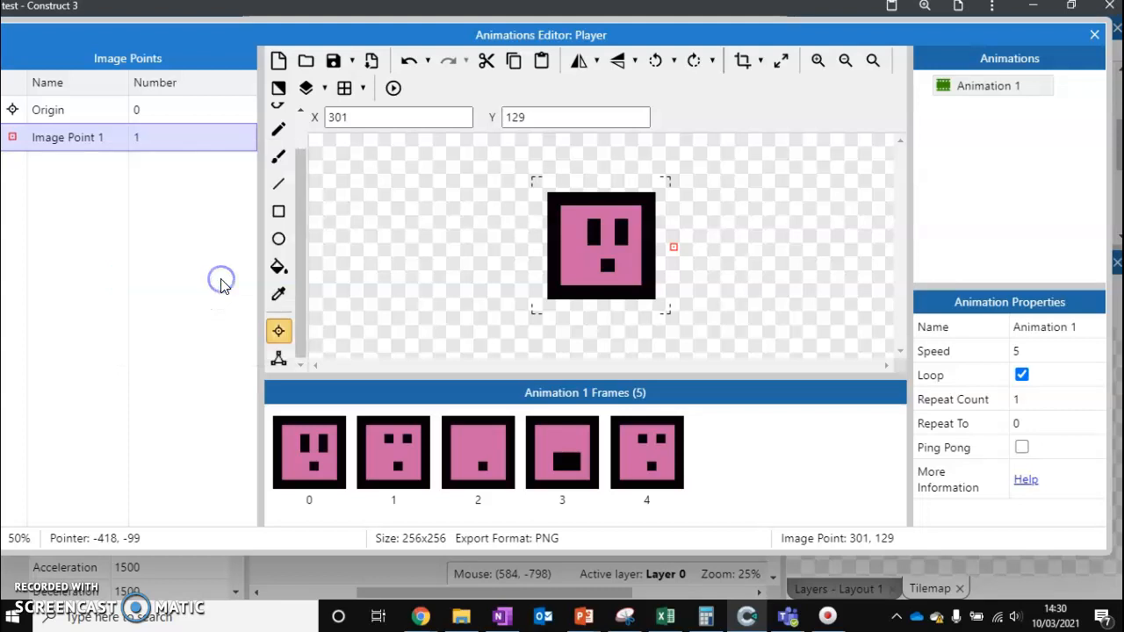
mouse_move(1093, 35)
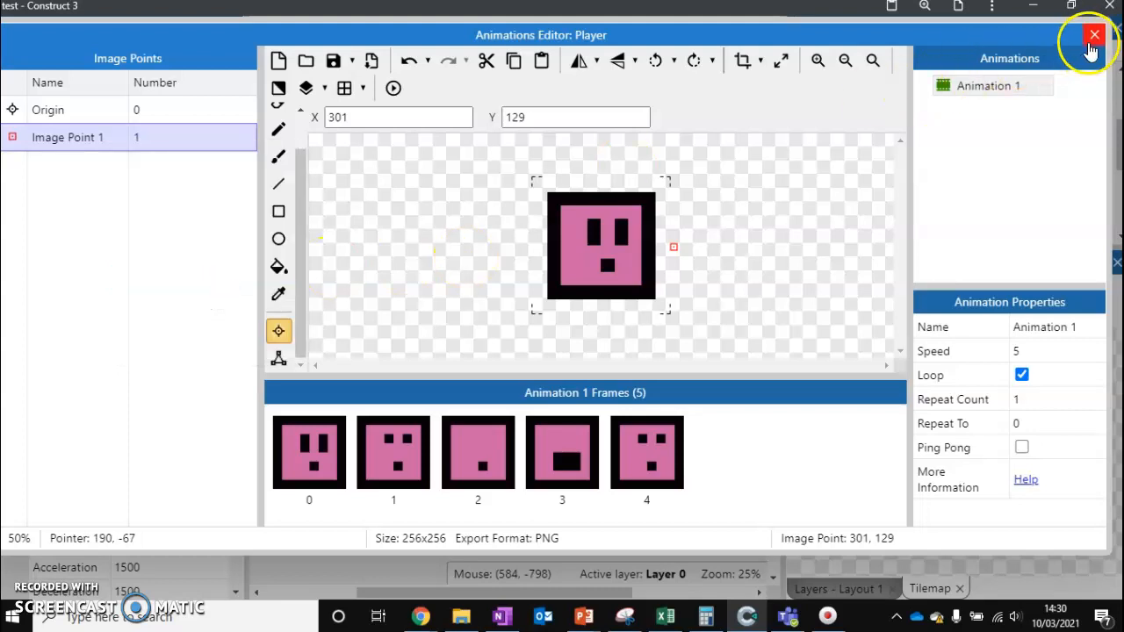
Change the Sword spawn action to use image point 1 instead of the origin
click(1093, 35)
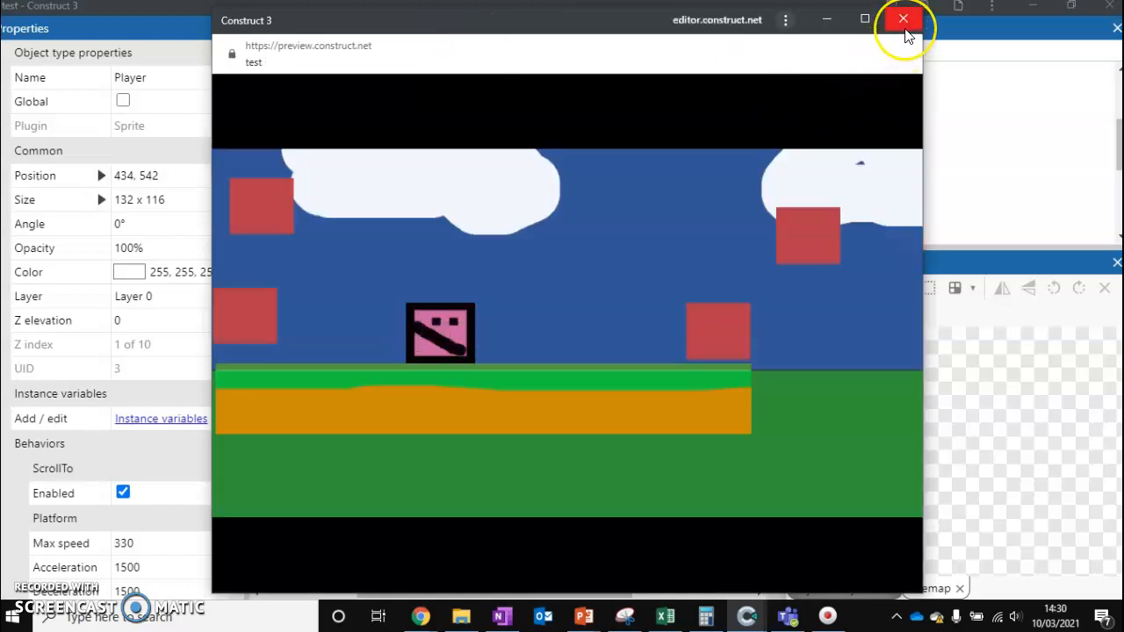
click(903, 18)
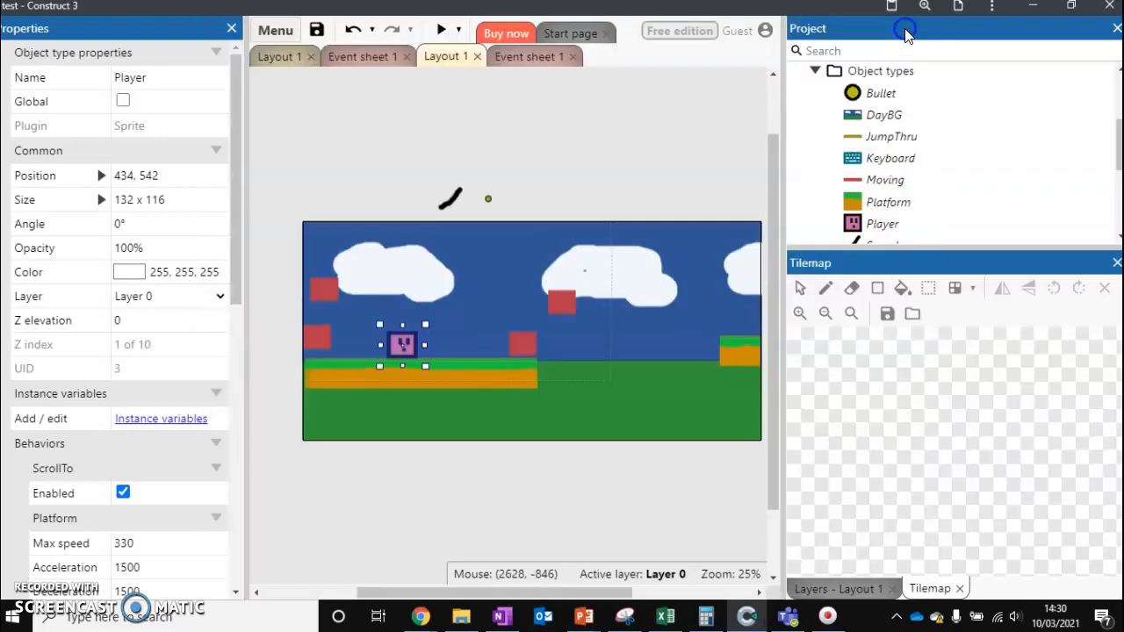
click(527, 57)
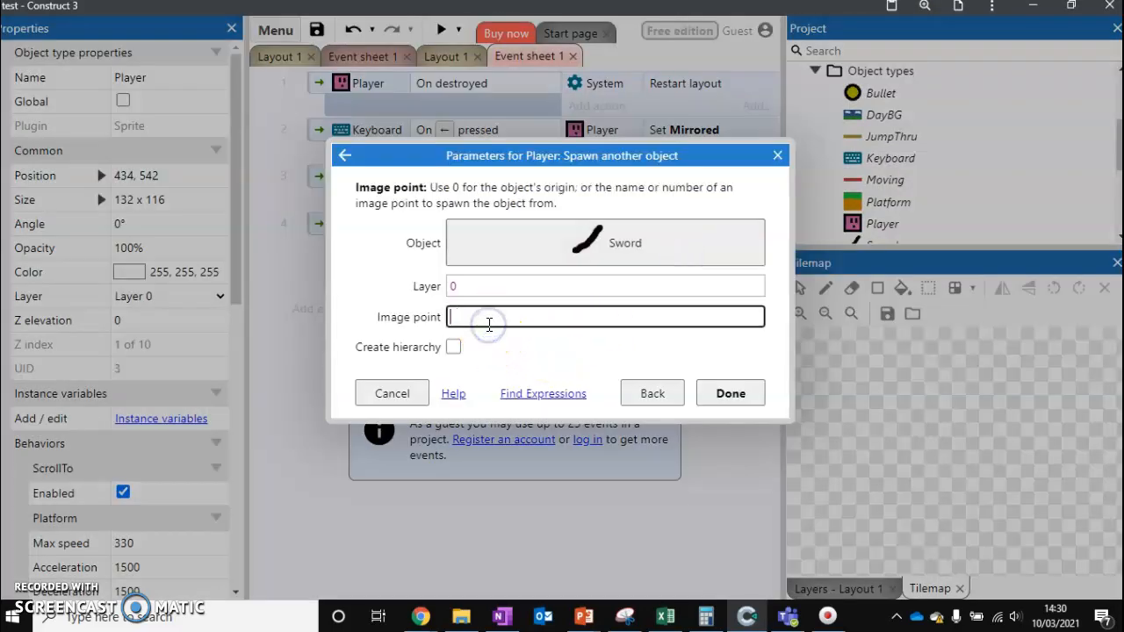
text(1)
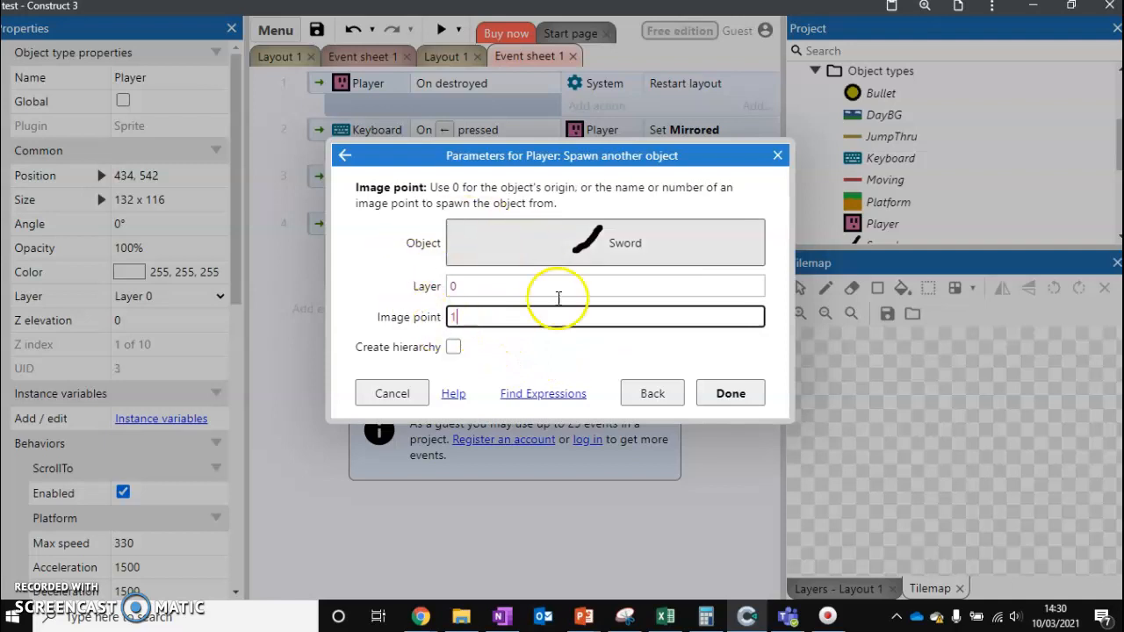
click(731, 393)
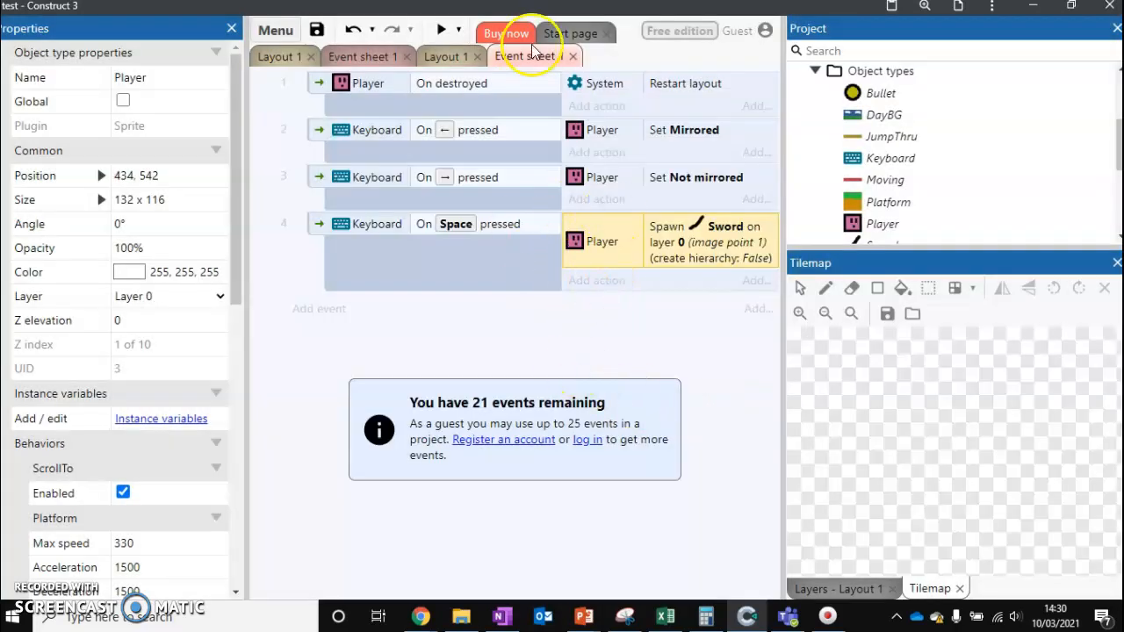
click(446, 28)
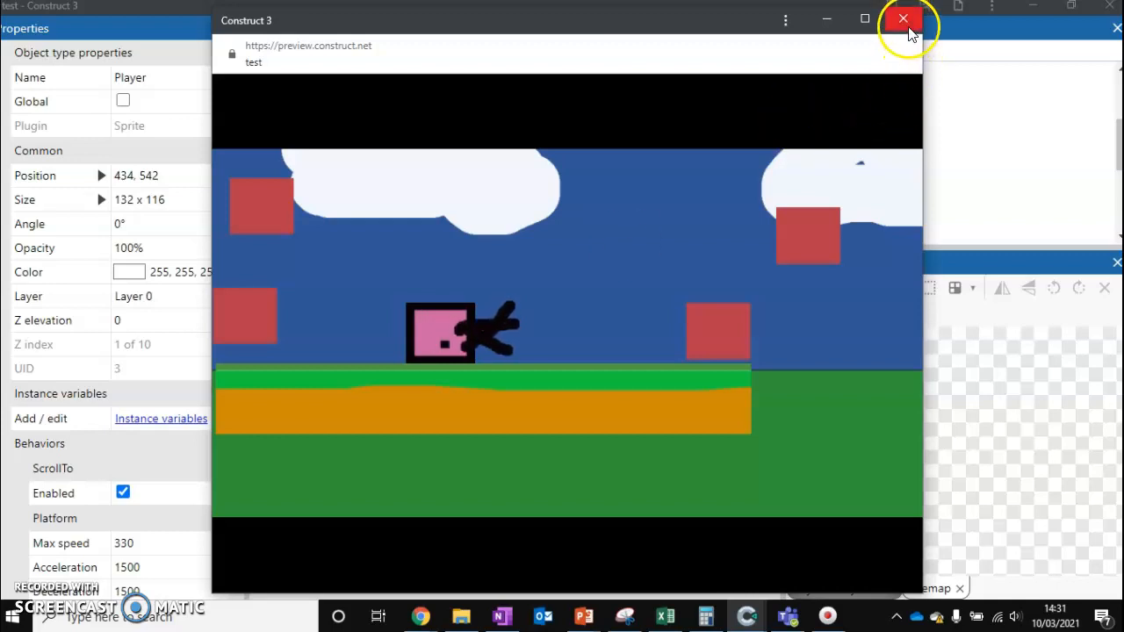
click(903, 18)
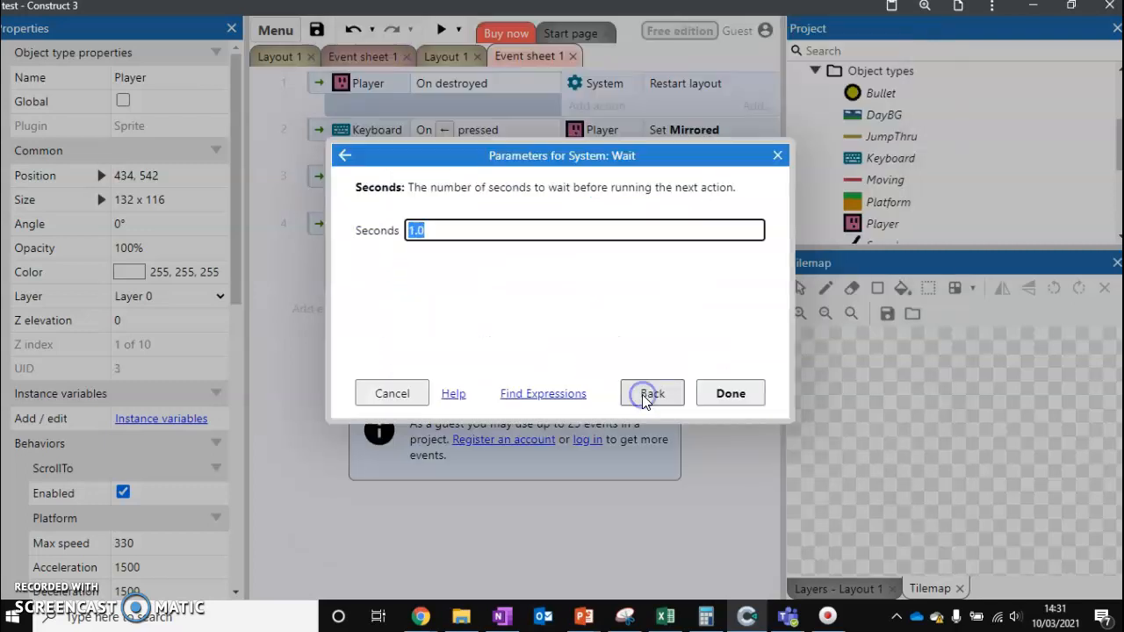
Add a System Wait 1.0 seconds then Sword Destroy to the Space event, and return to Layout 1
click(731, 393)
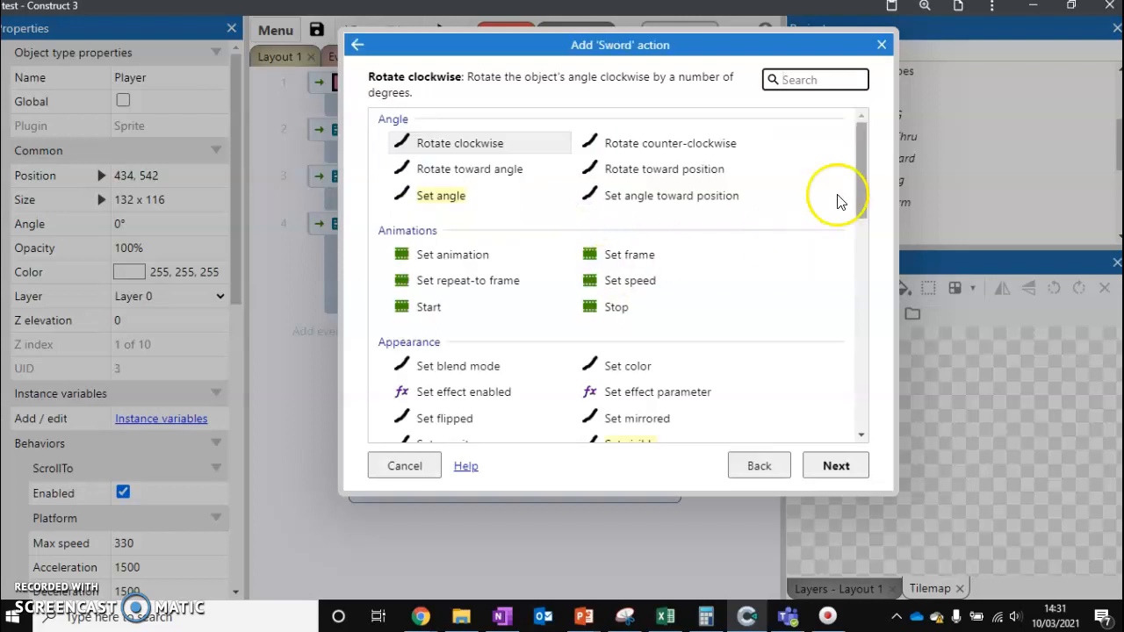
scroll(down, 3)
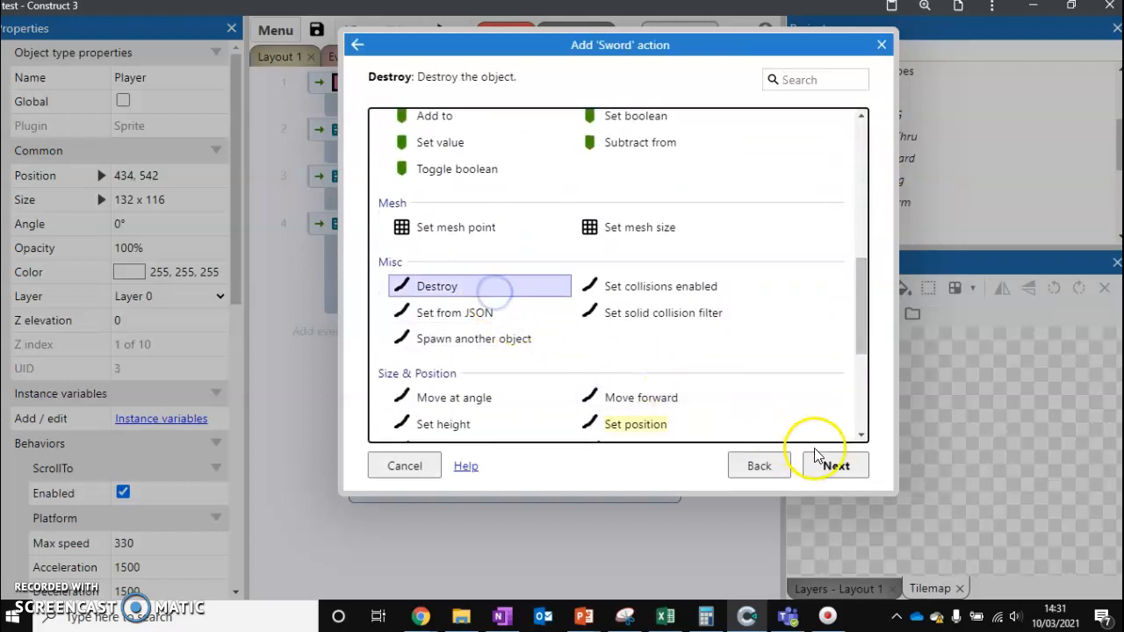
click(833, 466)
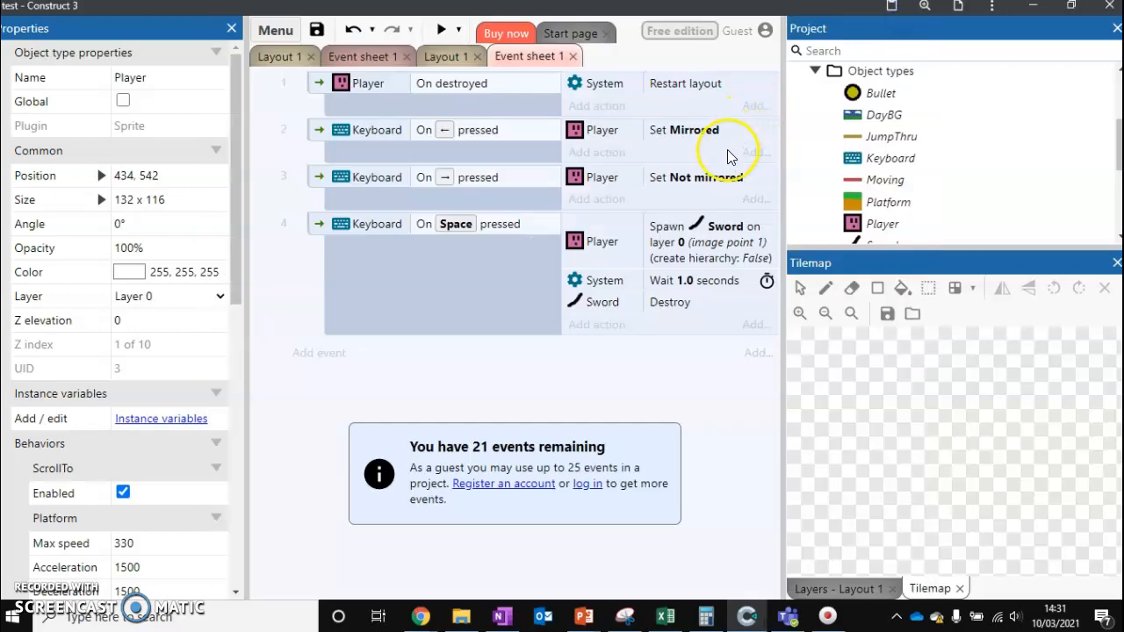
click(447, 56)
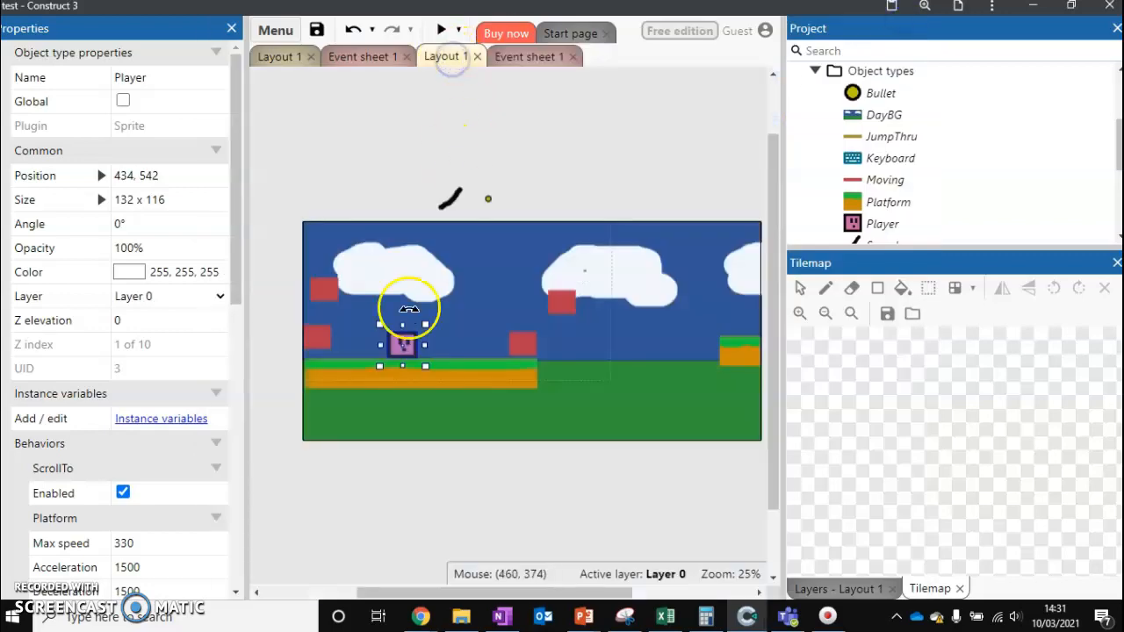
Create a Boolean instance variable named Attacking on the Player, initially false
right_click(401, 342)
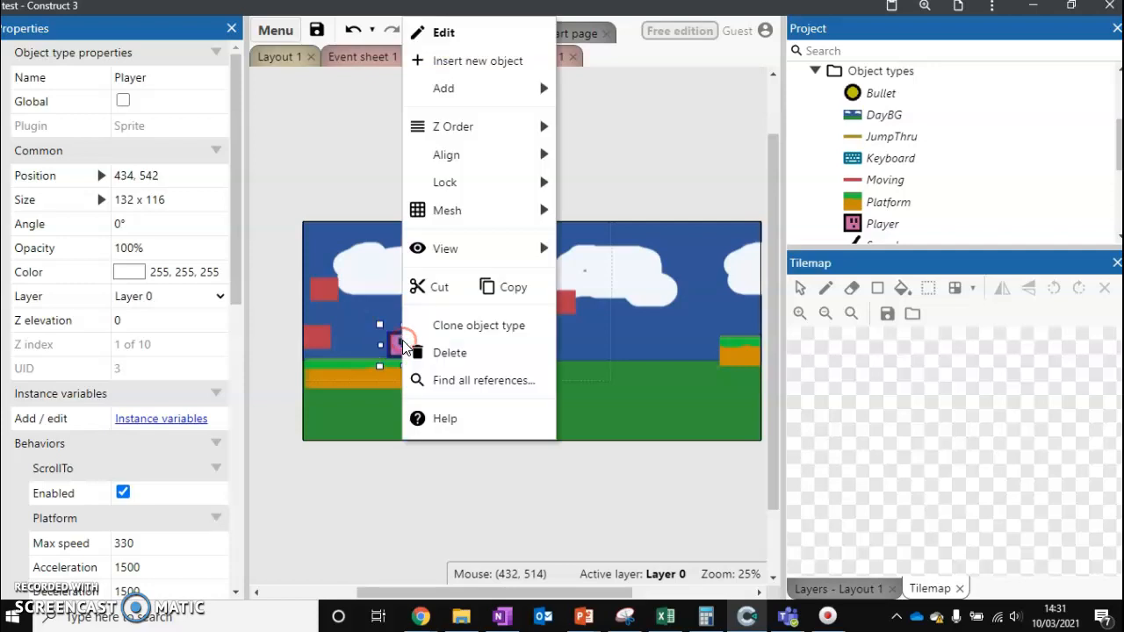
mouse_move(474, 88)
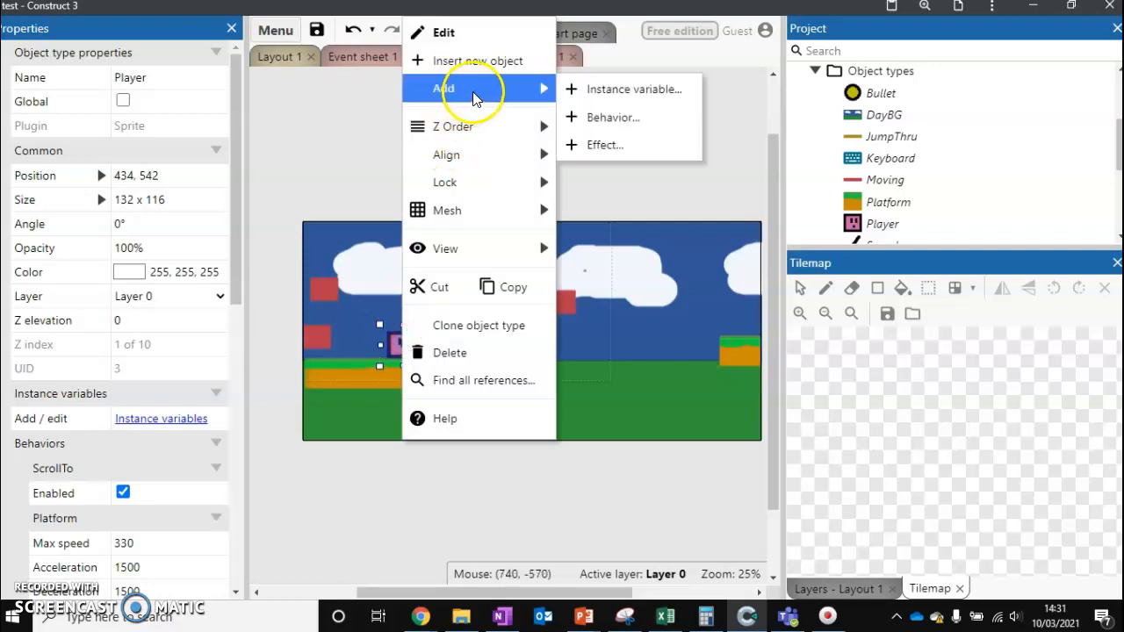
click(634, 88)
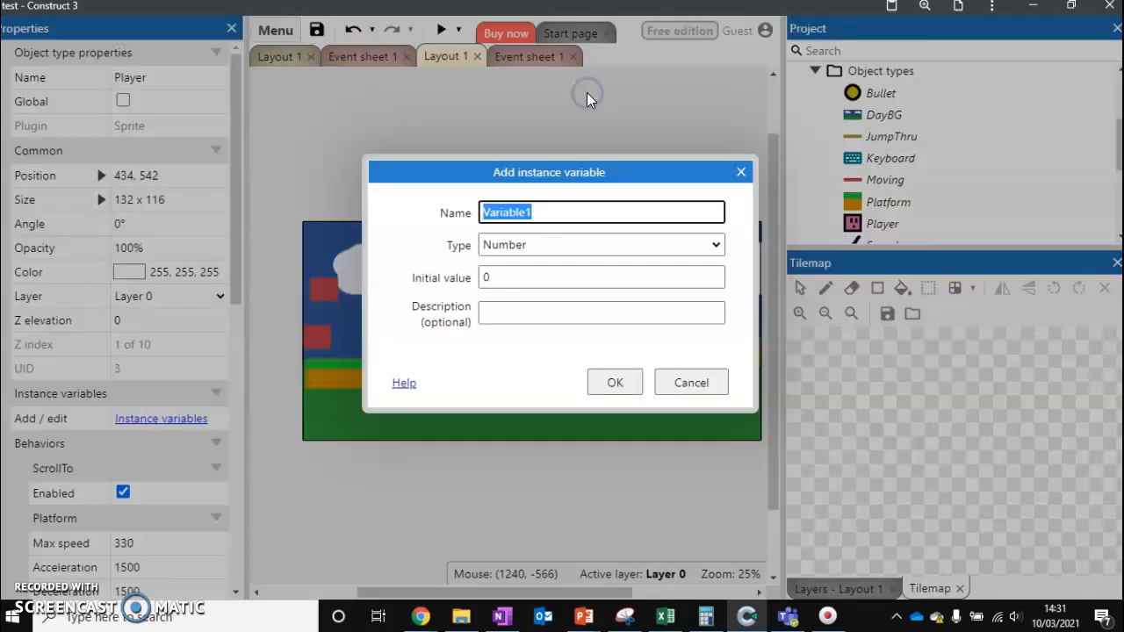
click(601, 244)
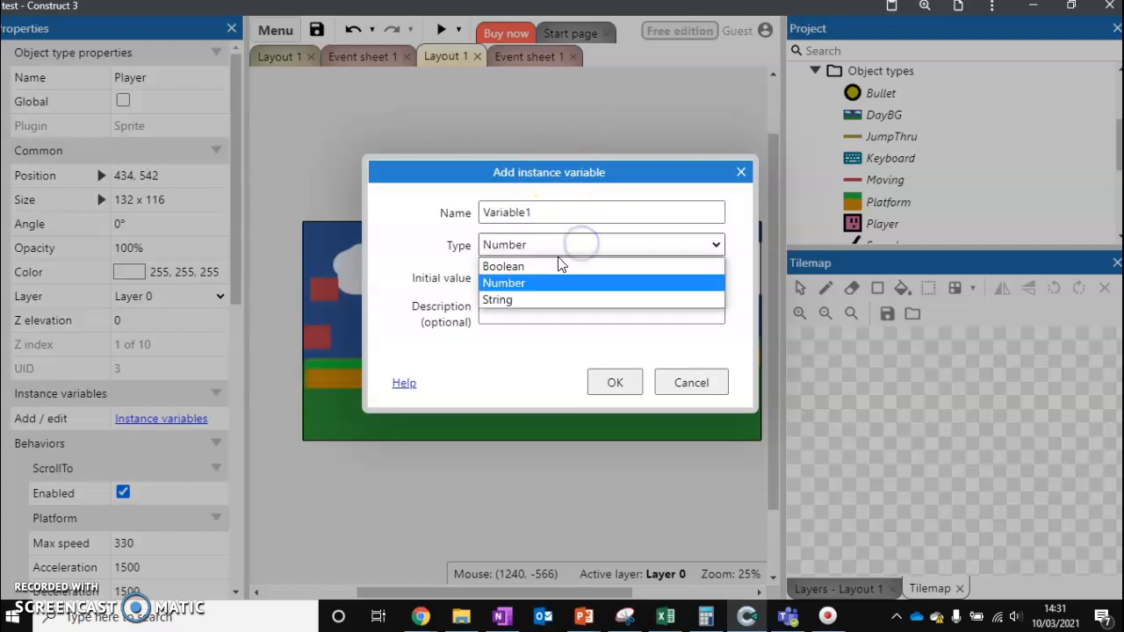
click(502, 268)
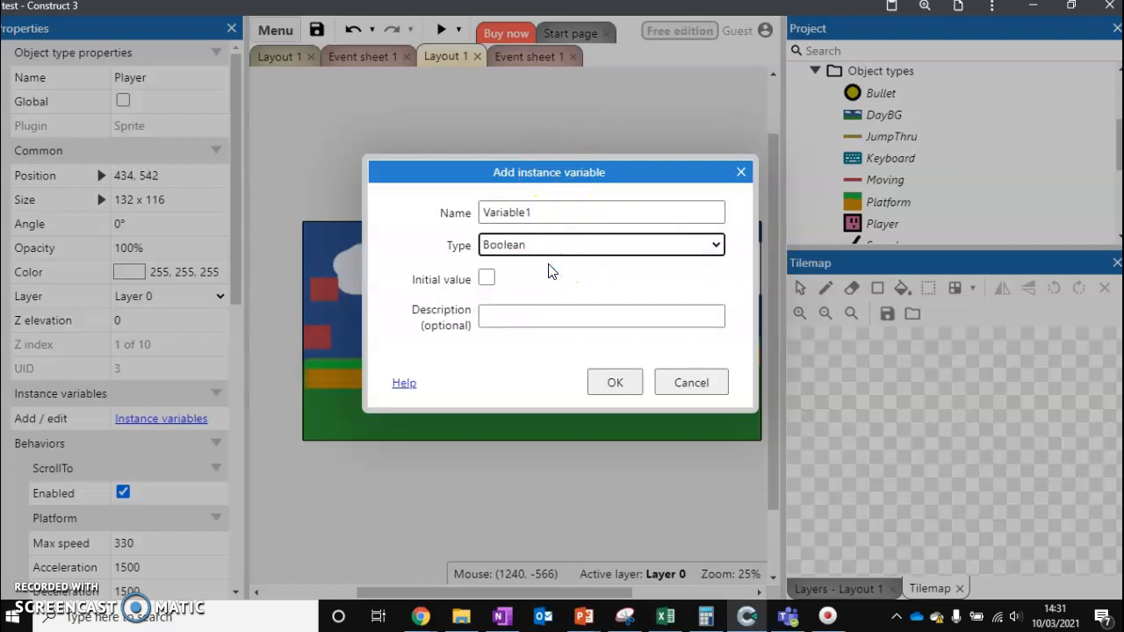
click(601, 212)
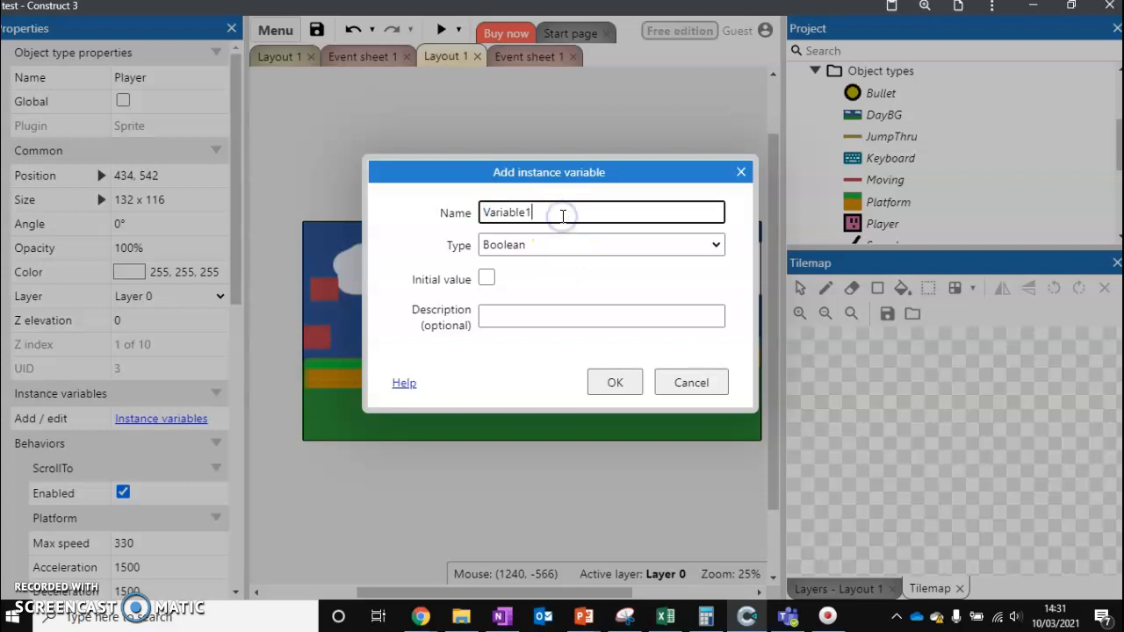
text(Attacking)
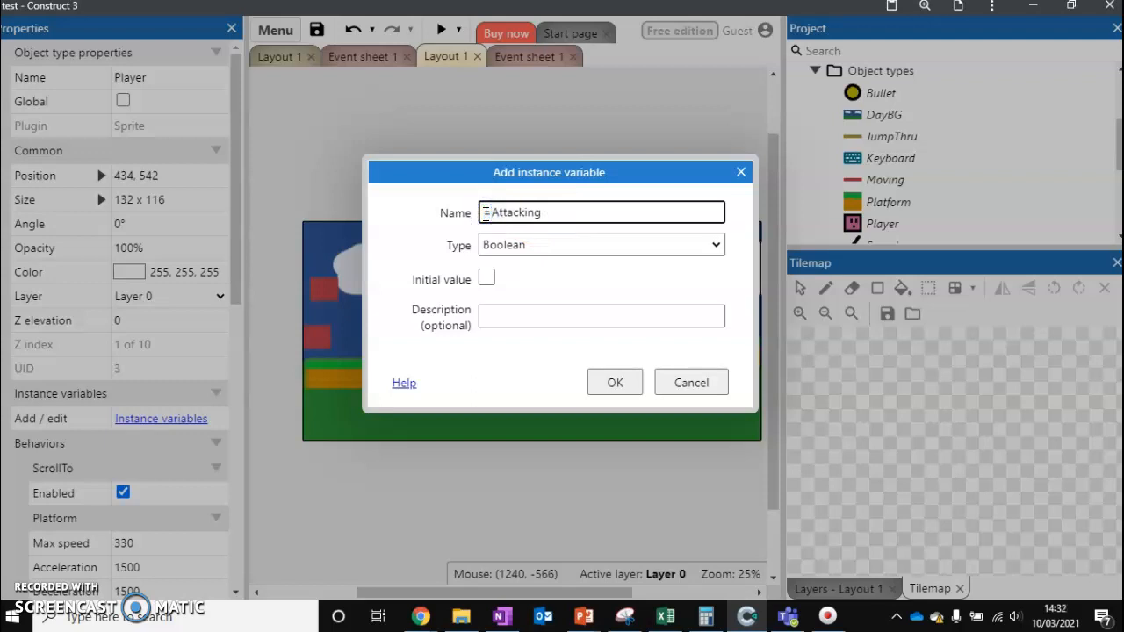
mouse_move(485, 277)
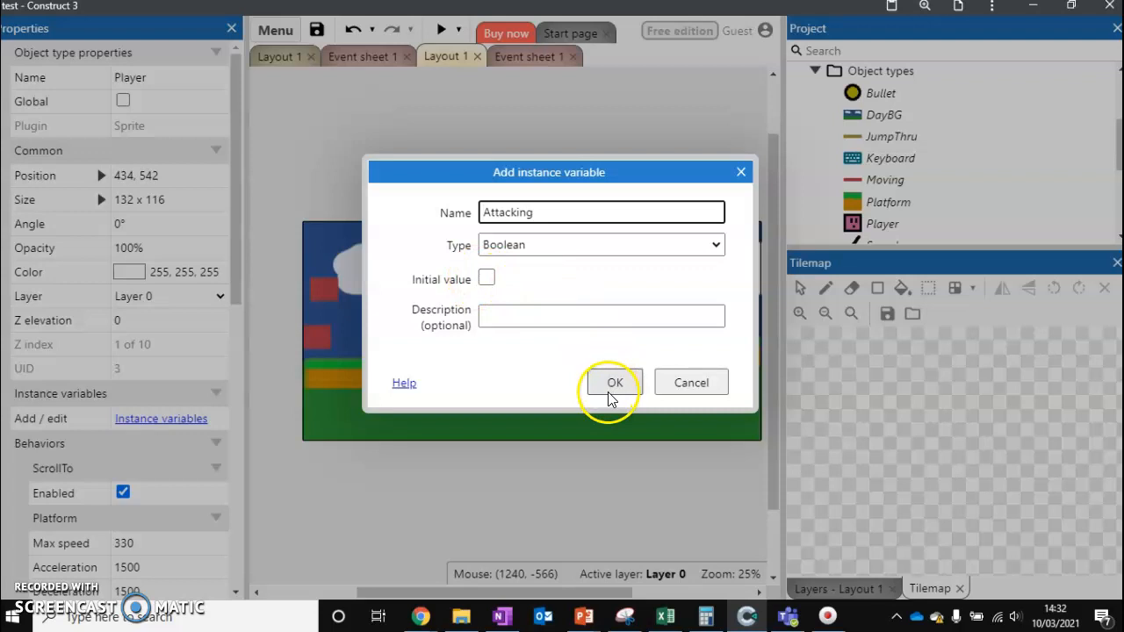
click(615, 383)
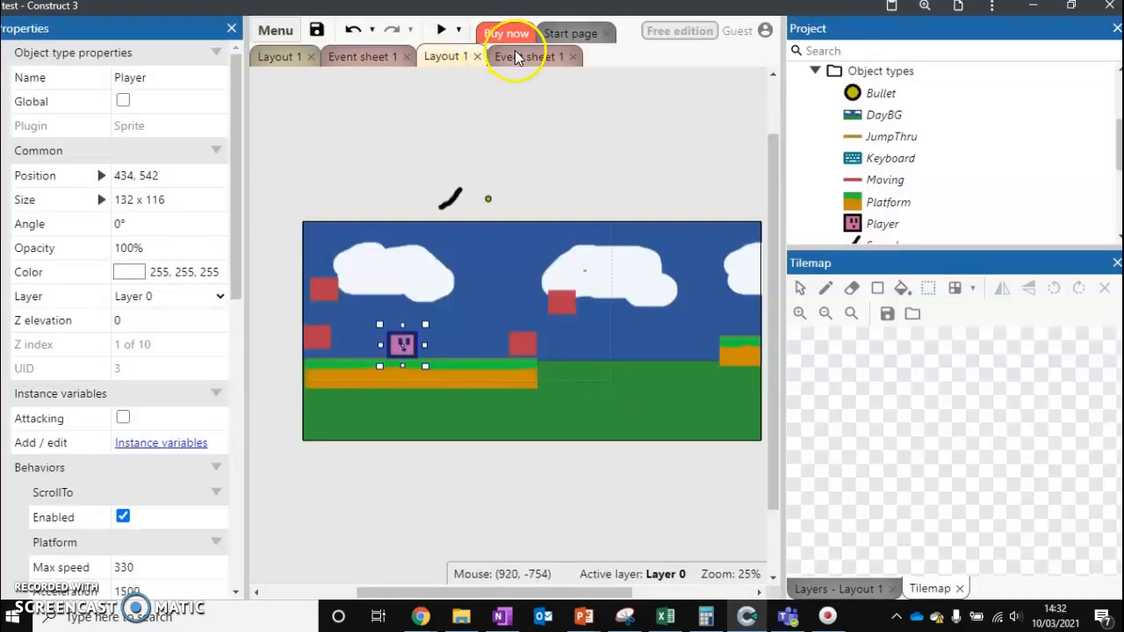
Add an inverted 'Player Is Attacking' condition to the Space-pressed event
right_click(386, 222)
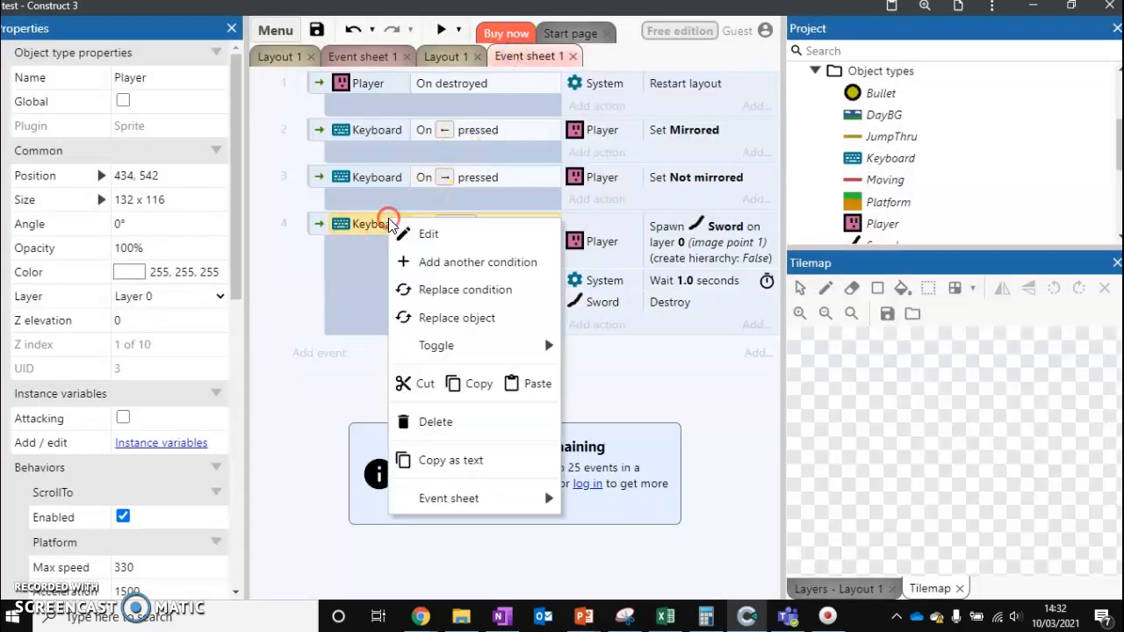
click(478, 261)
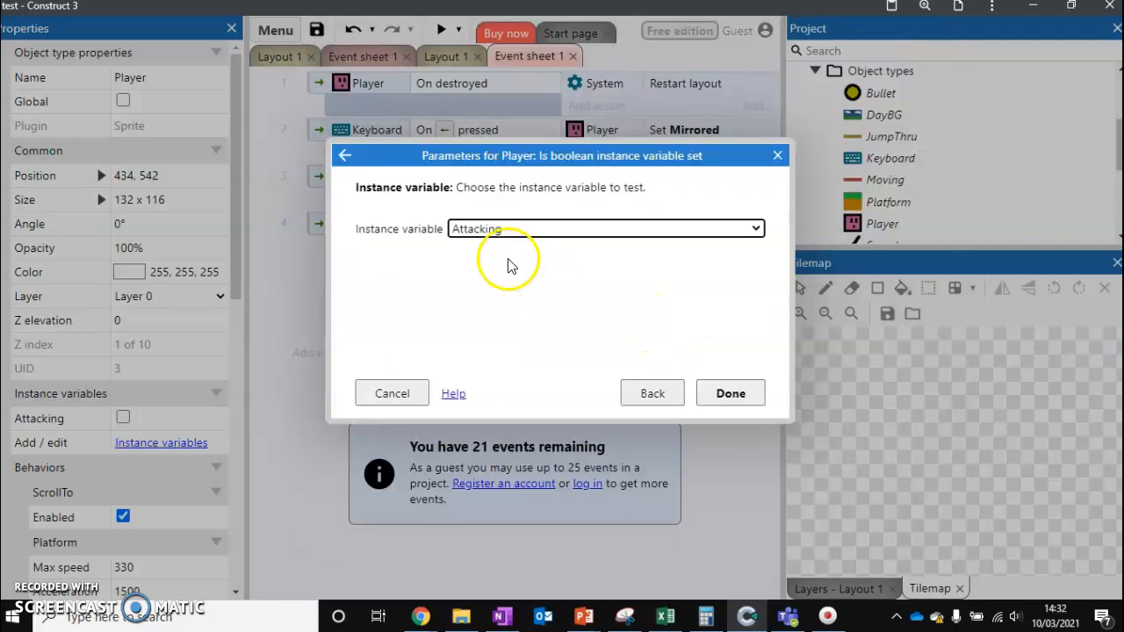
click(731, 394)
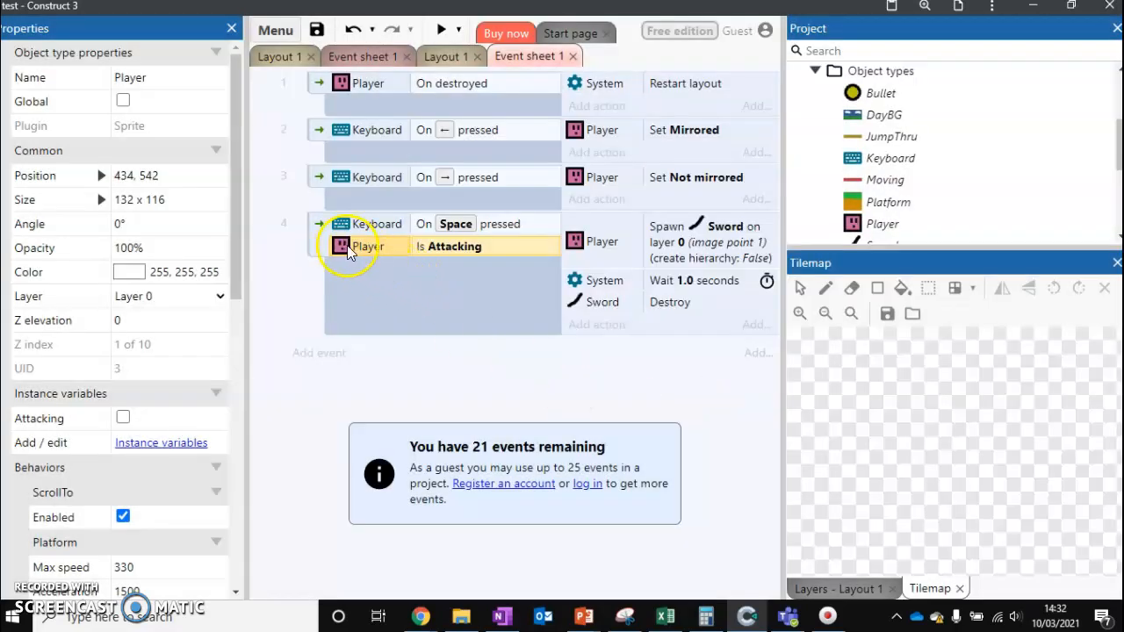
right_click(454, 246)
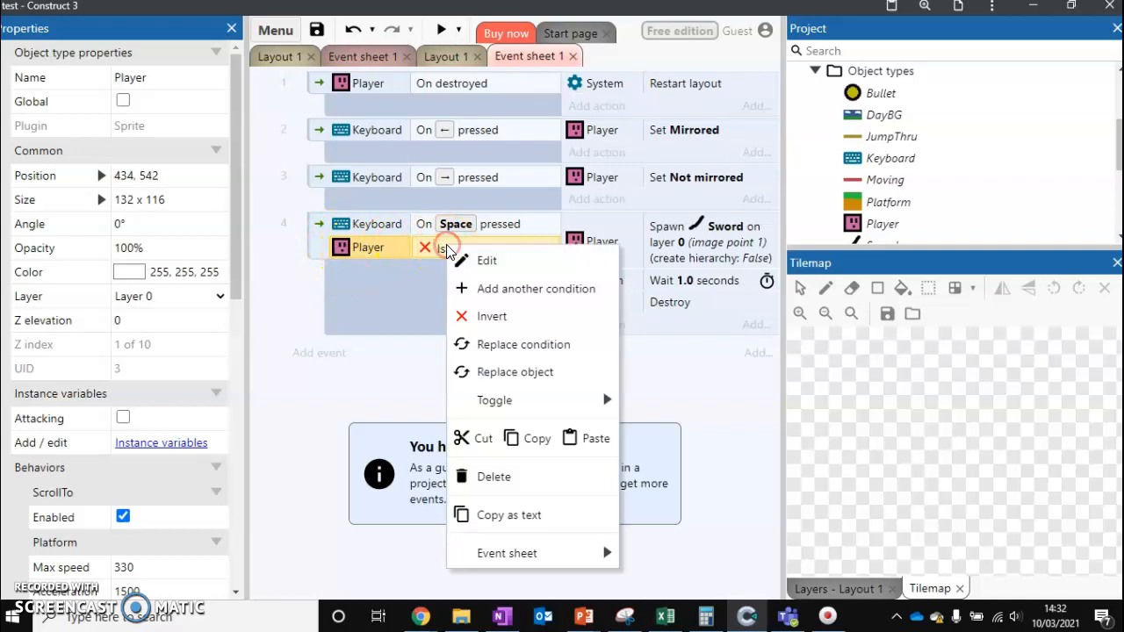
click(487, 260)
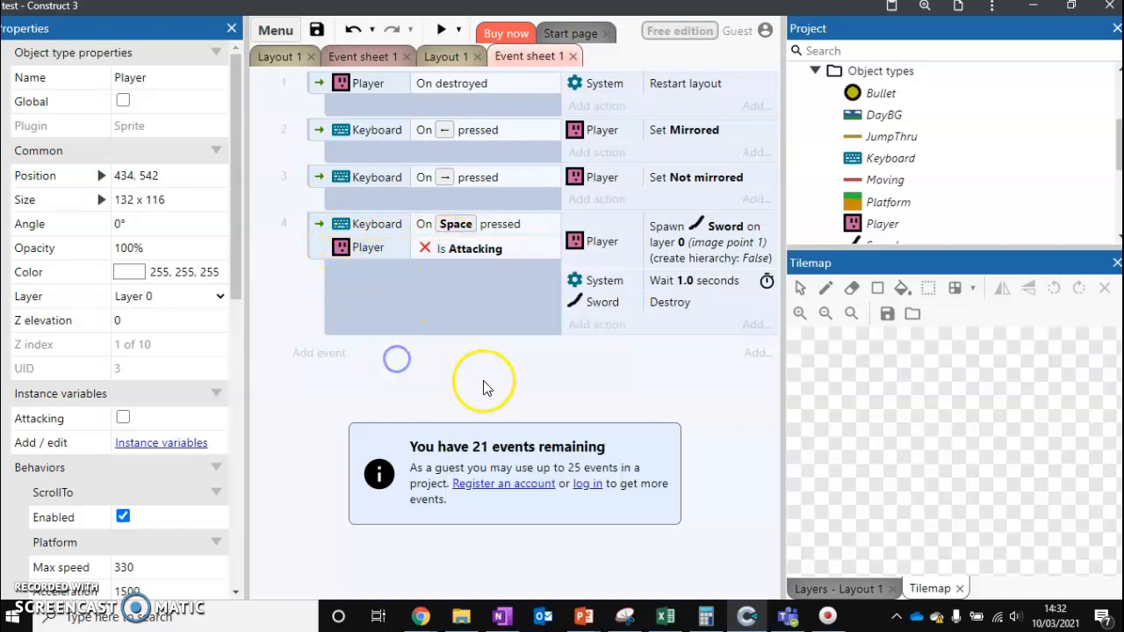
mouse_move(545, 360)
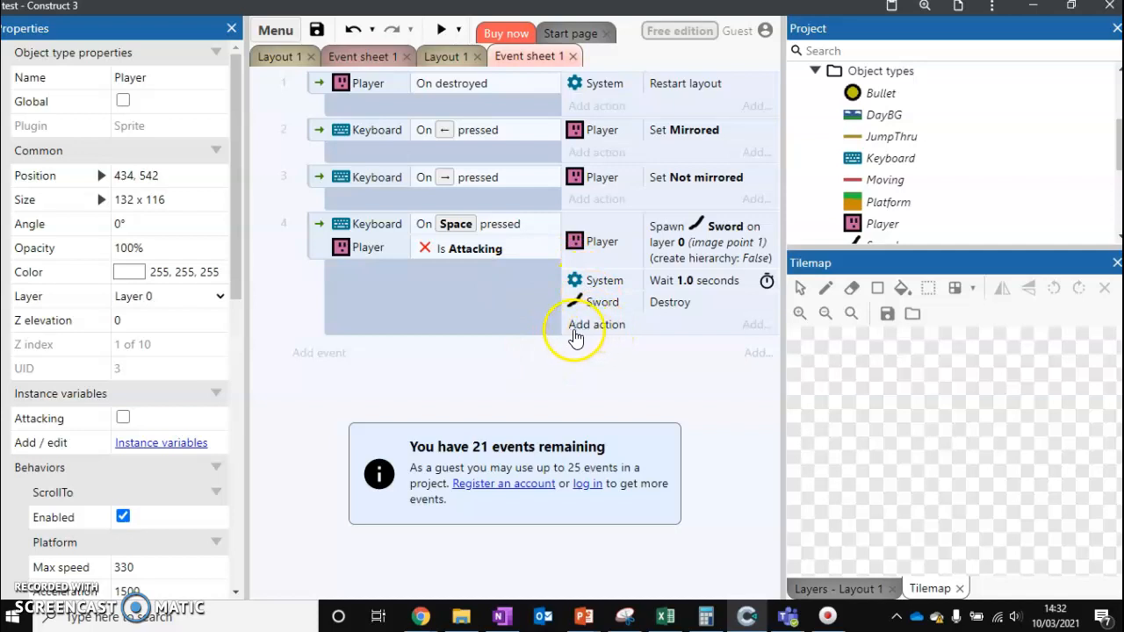
Add a Player Set Attacking to True action and drag it to the top of the Space event's actions
click(597, 323)
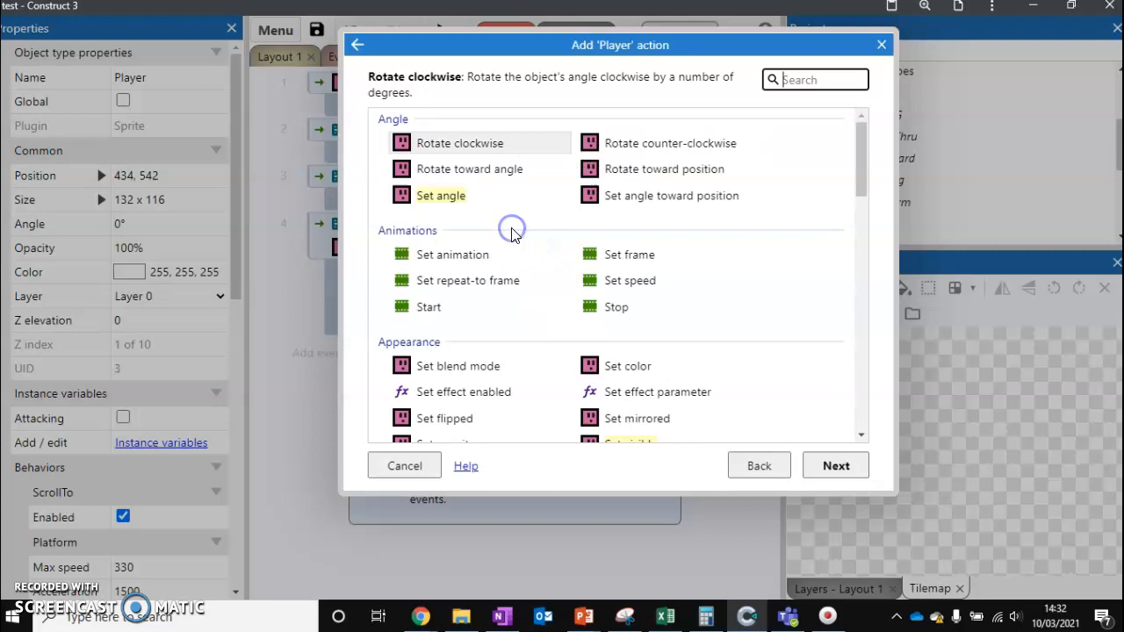
scroll(down, 3)
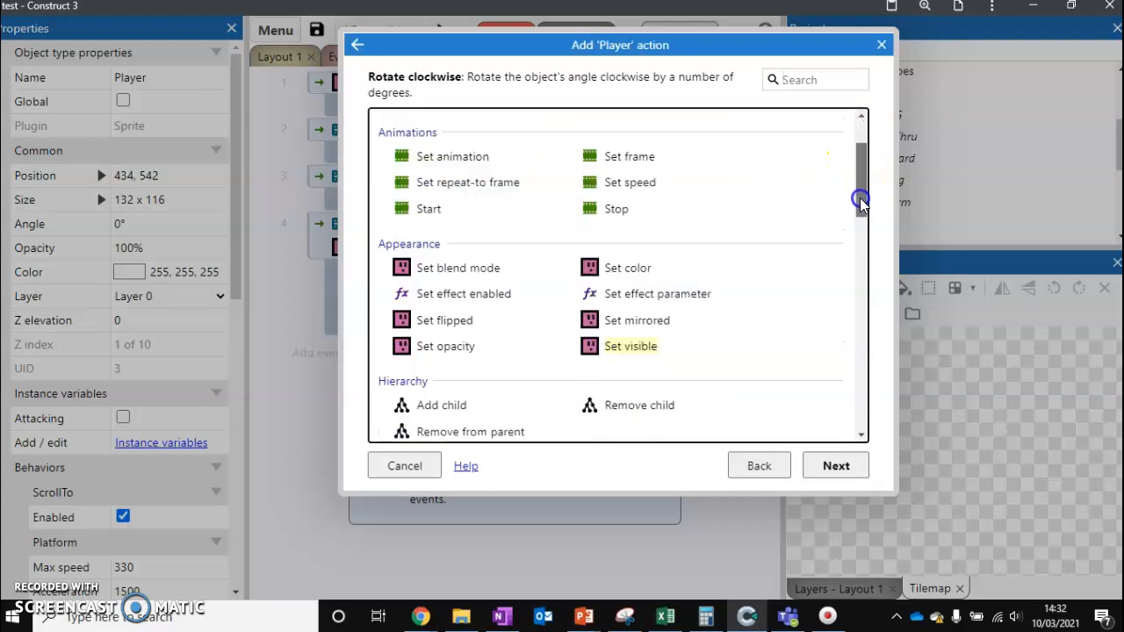
scroll(down, 3)
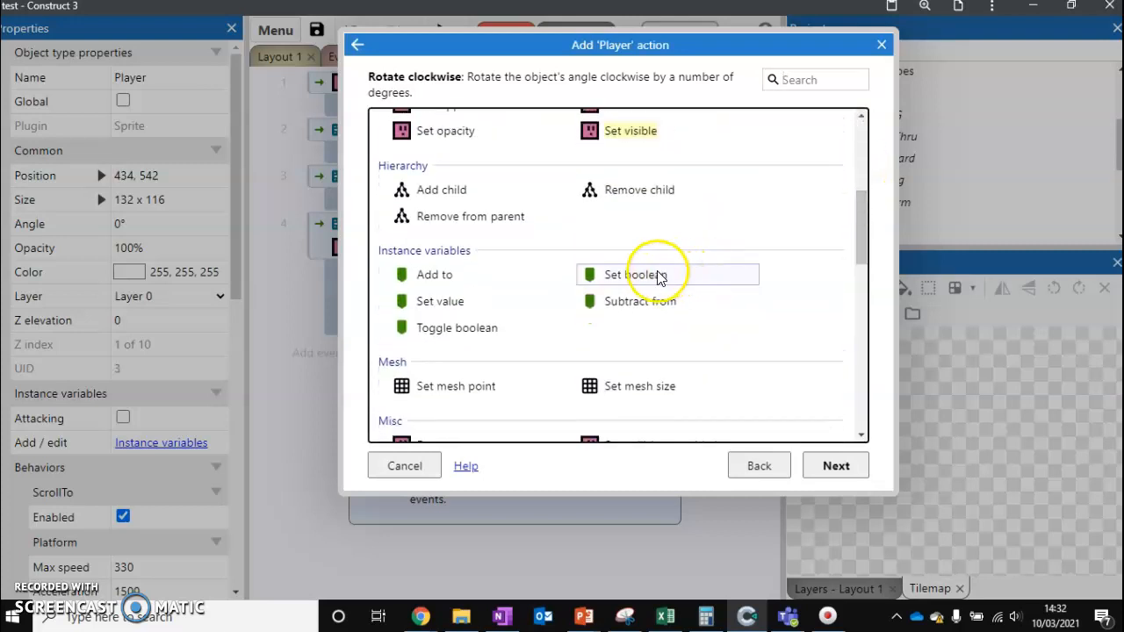
click(631, 274)
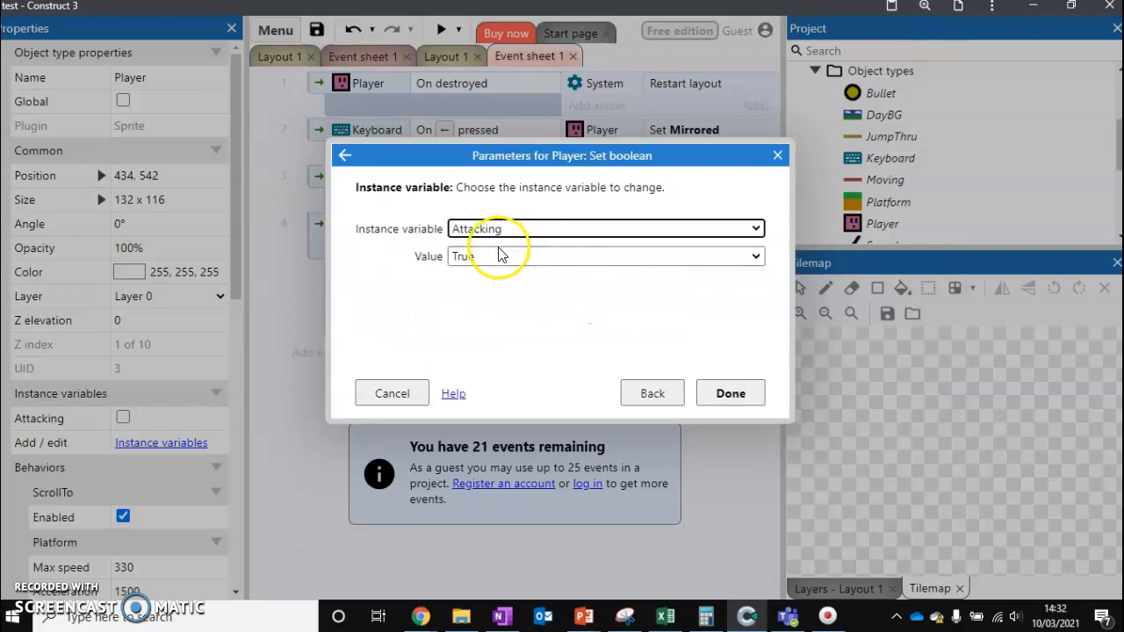
click(731, 394)
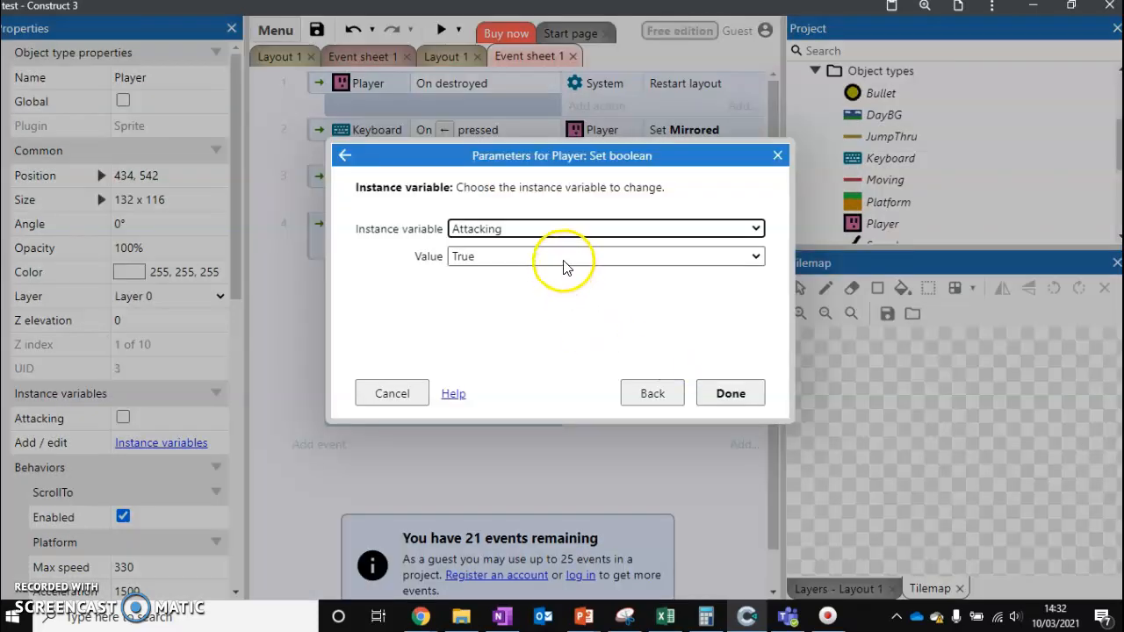
click(731, 393)
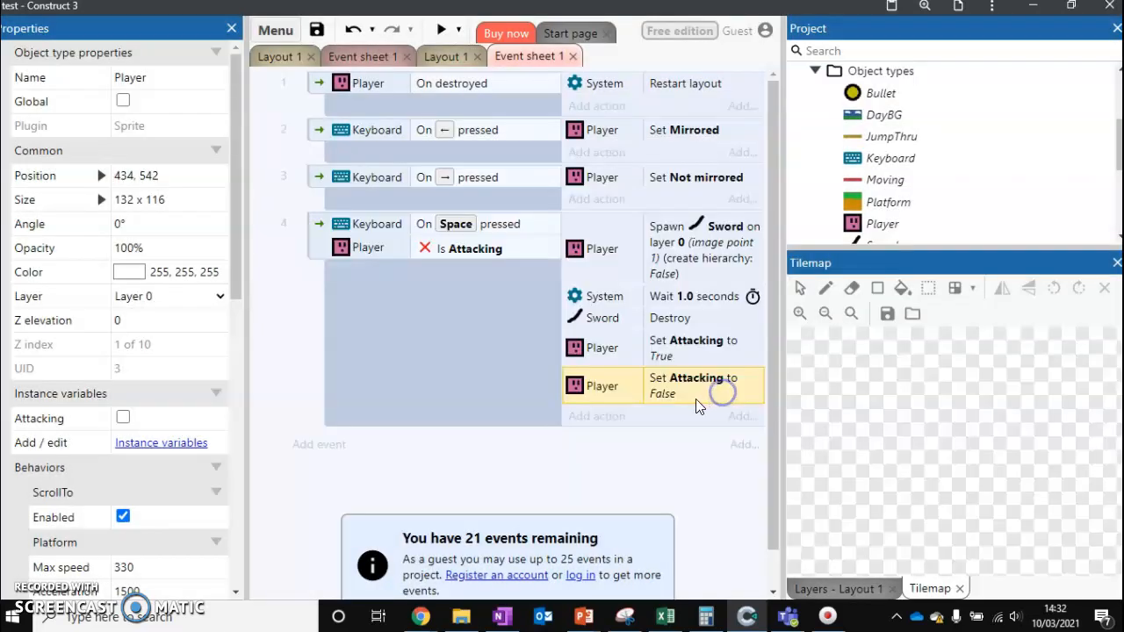
click(692, 347)
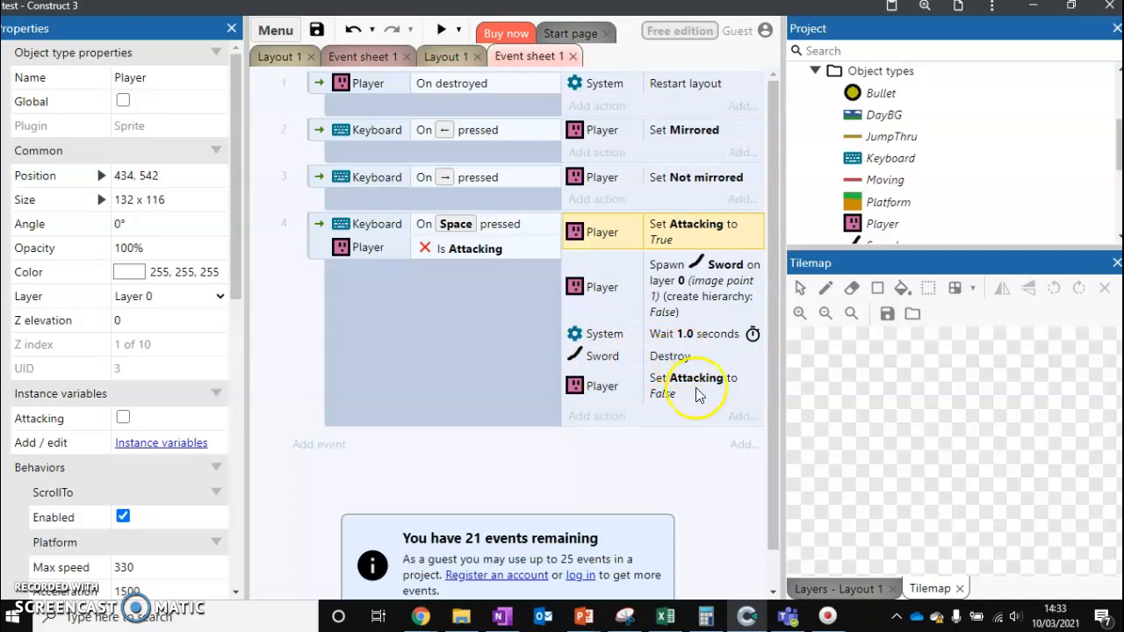
mouse_move(664, 376)
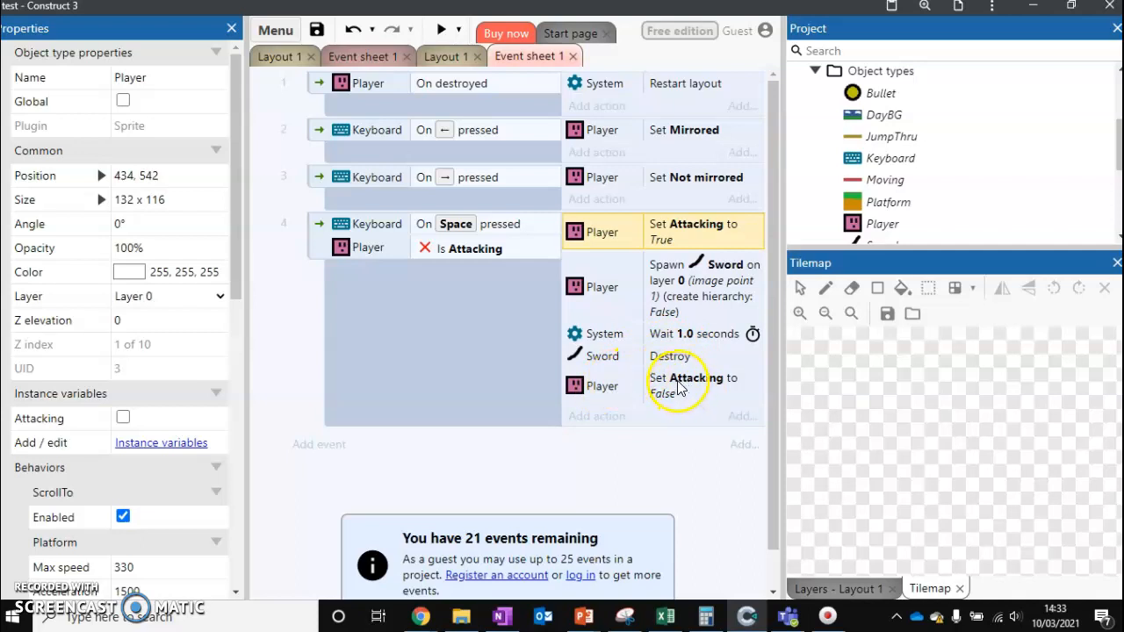
mouse_move(685, 330)
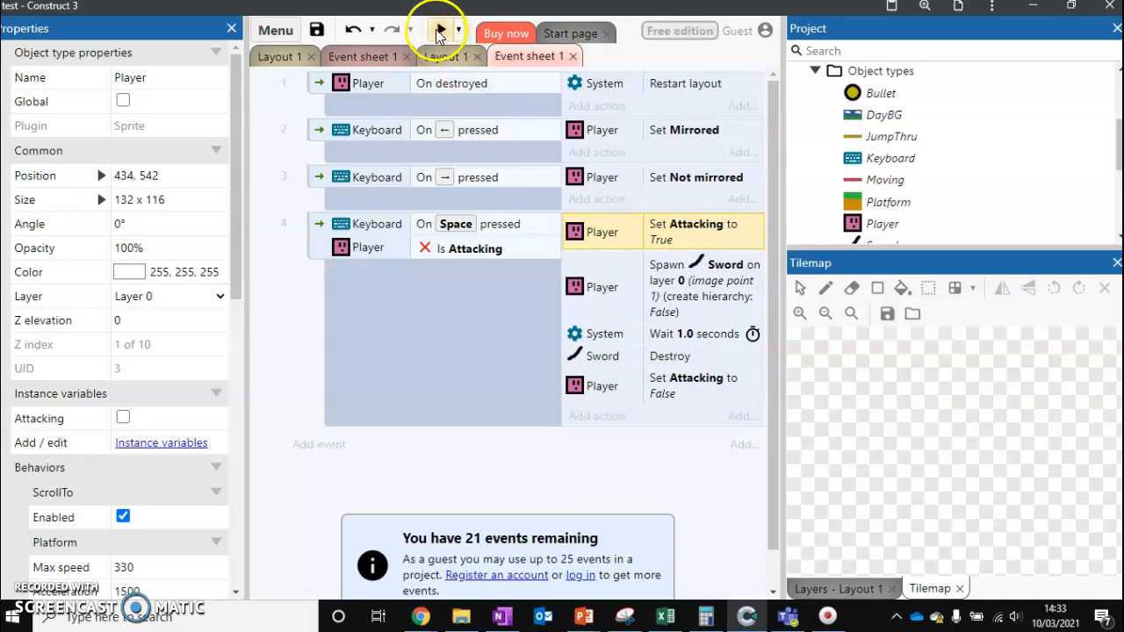
click(439, 32)
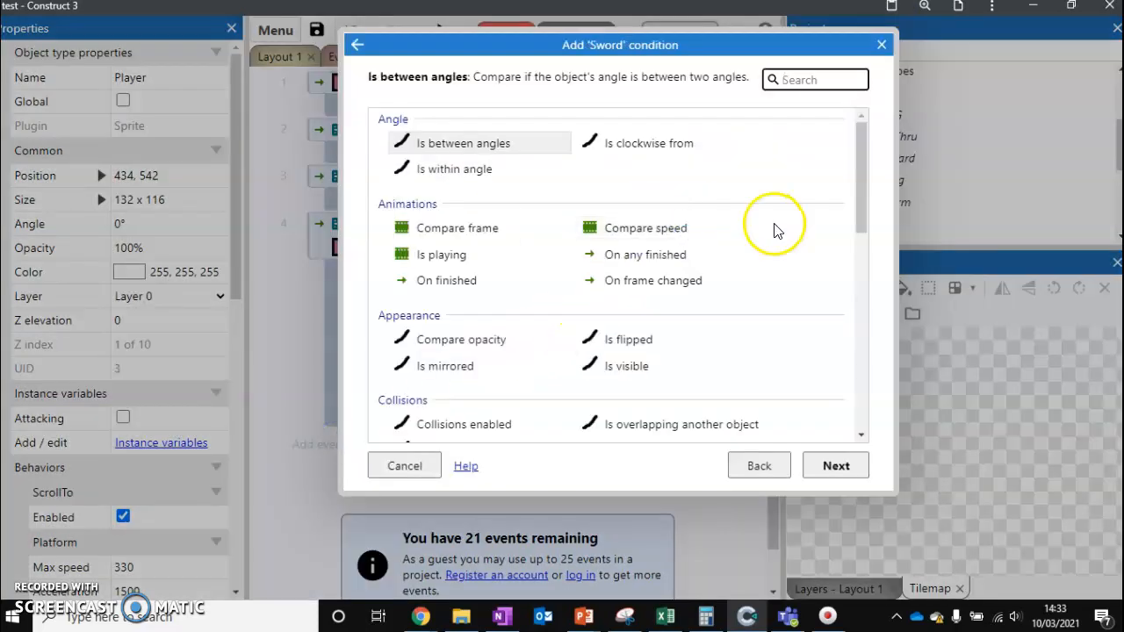
Create a fifth event with Sword 'Is overlapping' Moving and a Moving Destroy action
scroll(down, 3)
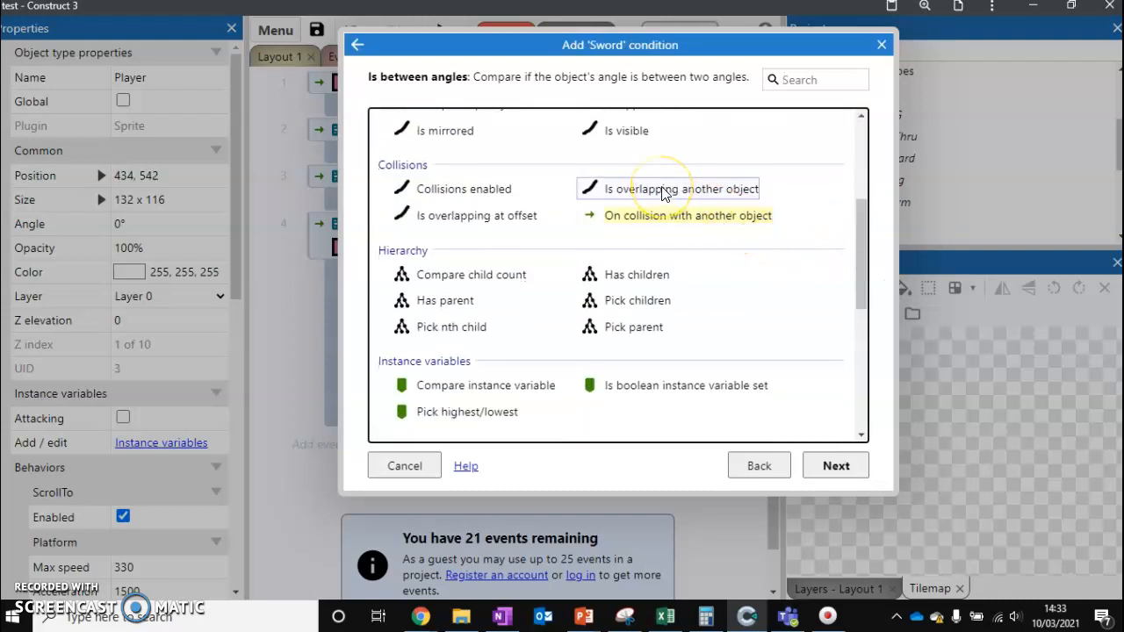
click(684, 188)
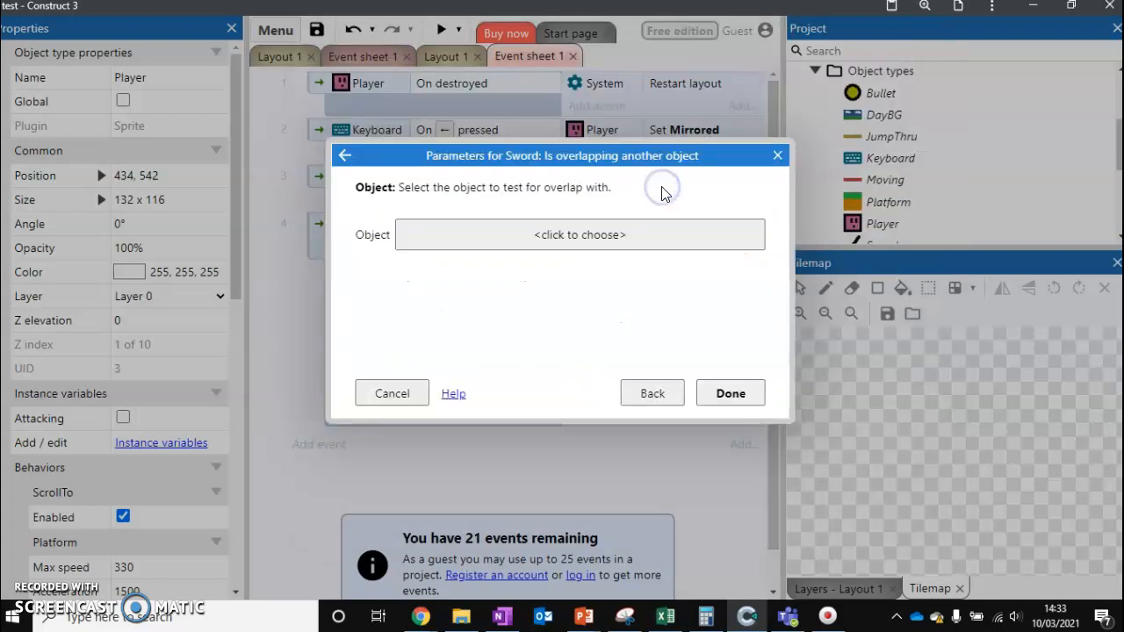
click(580, 235)
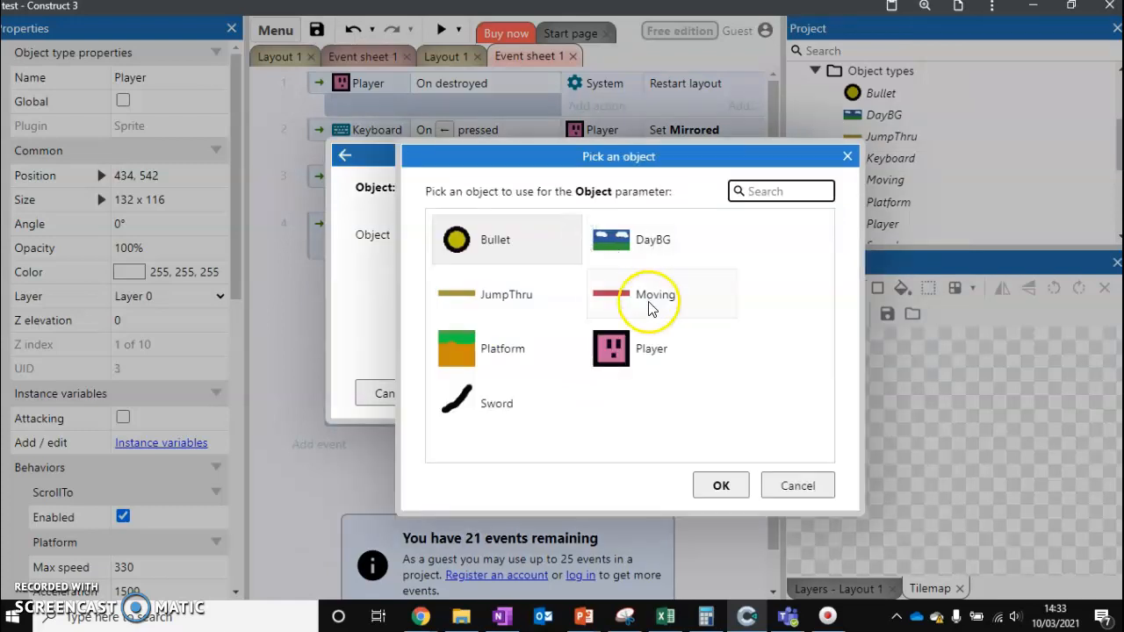
click(654, 295)
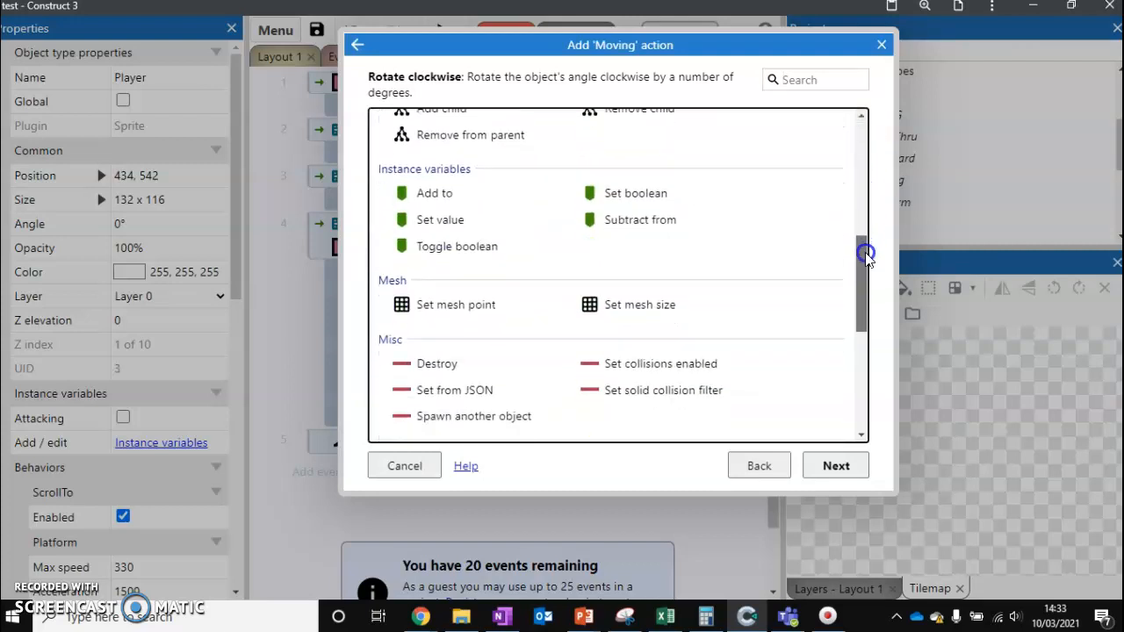
scroll(down, 3)
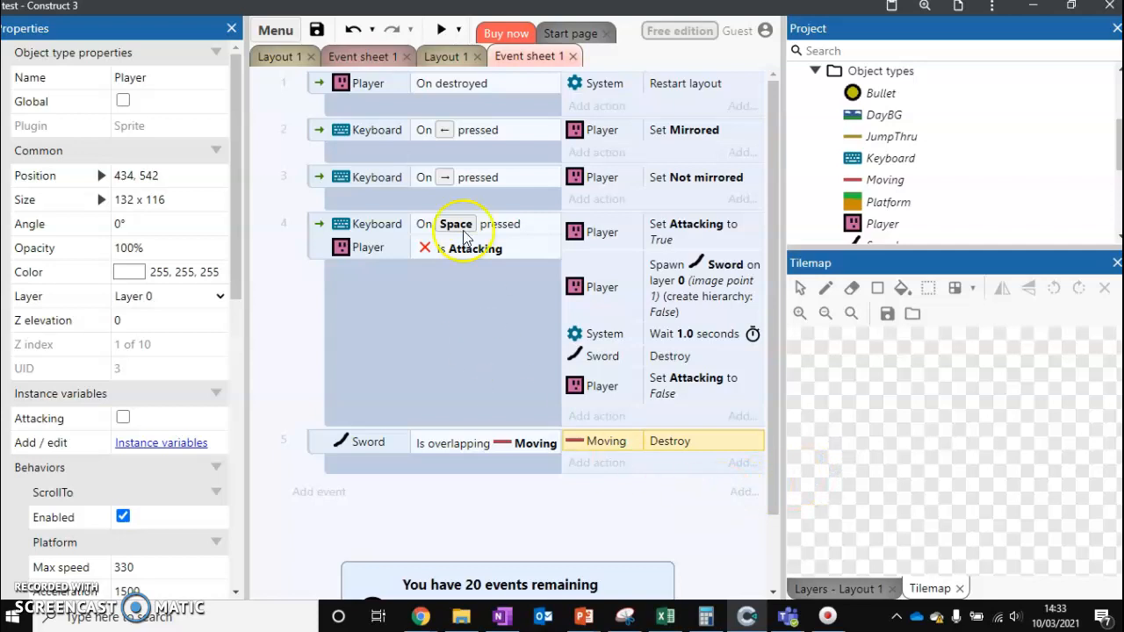
Switch from the event sheet back to the Layout 1 level view
click(447, 31)
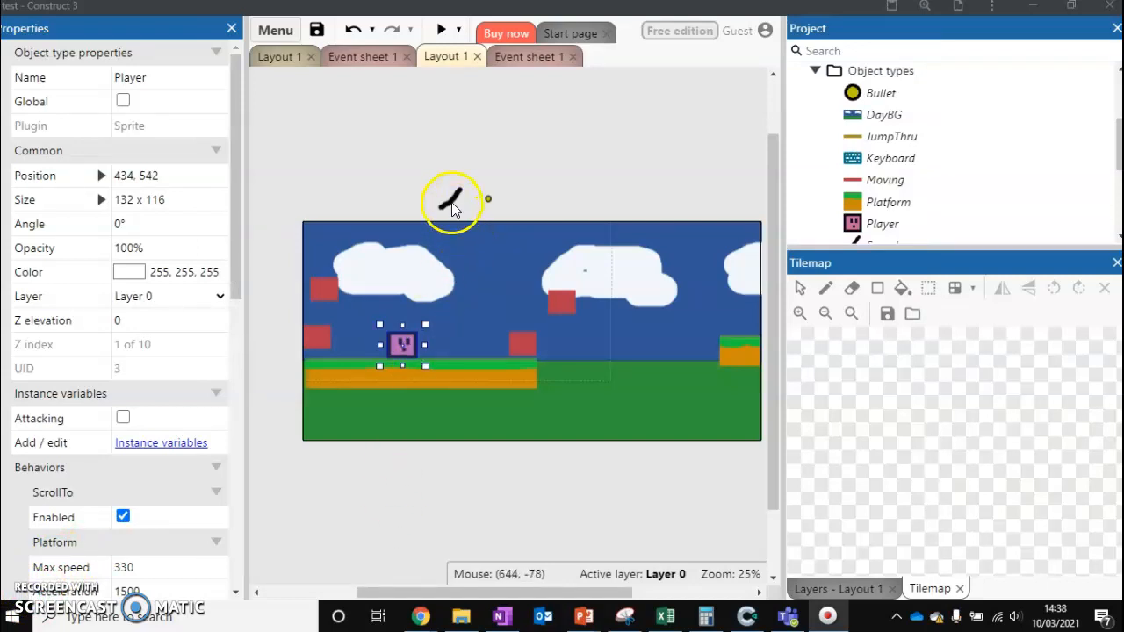
Delete the Sword instance from the layout
right_click(448, 197)
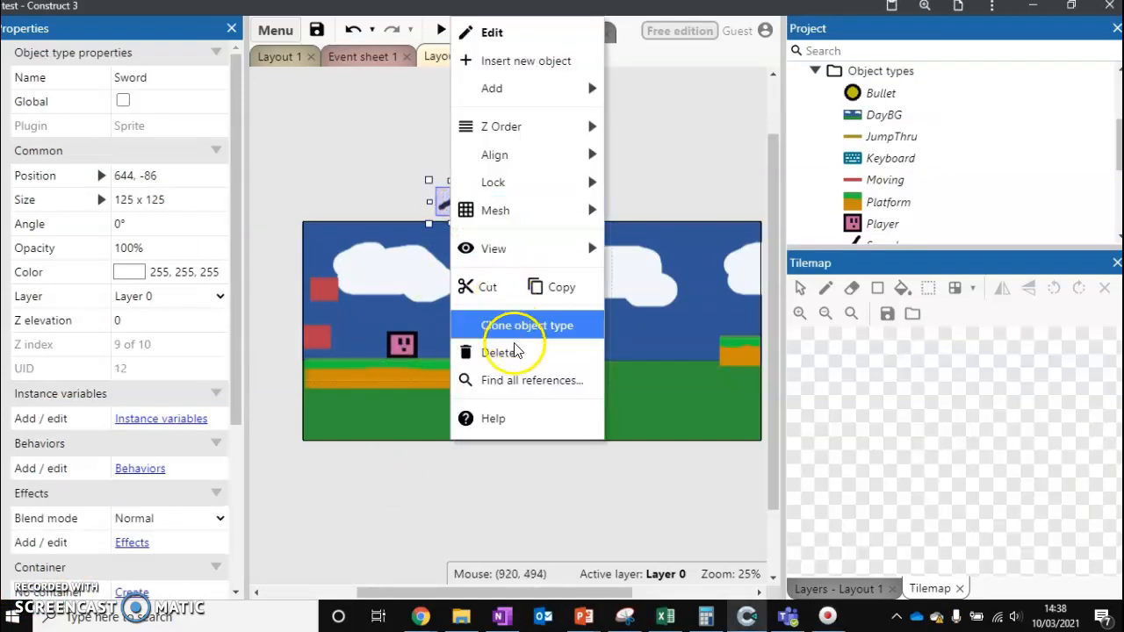
click(503, 351)
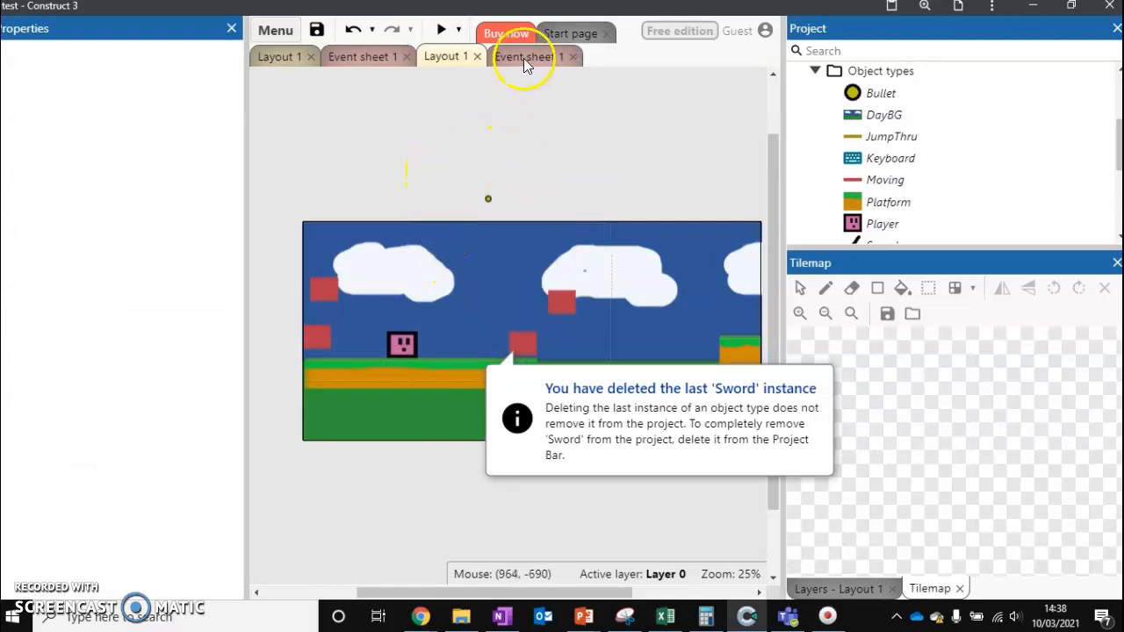
Add a new System 'Every tick' event on Event sheet 1
click(523, 56)
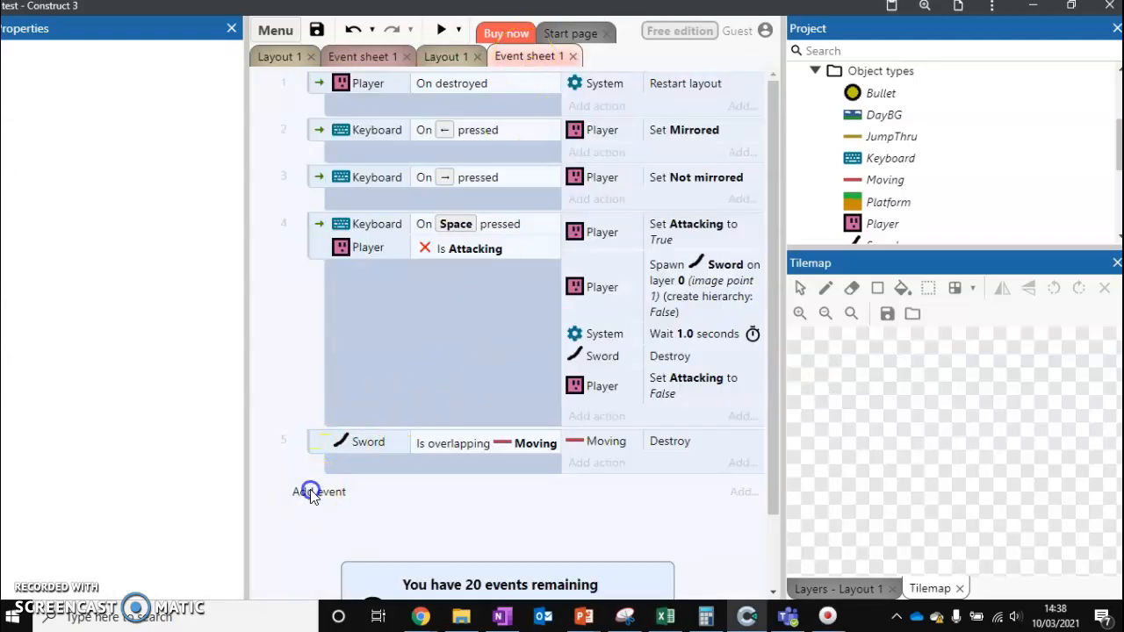
click(319, 492)
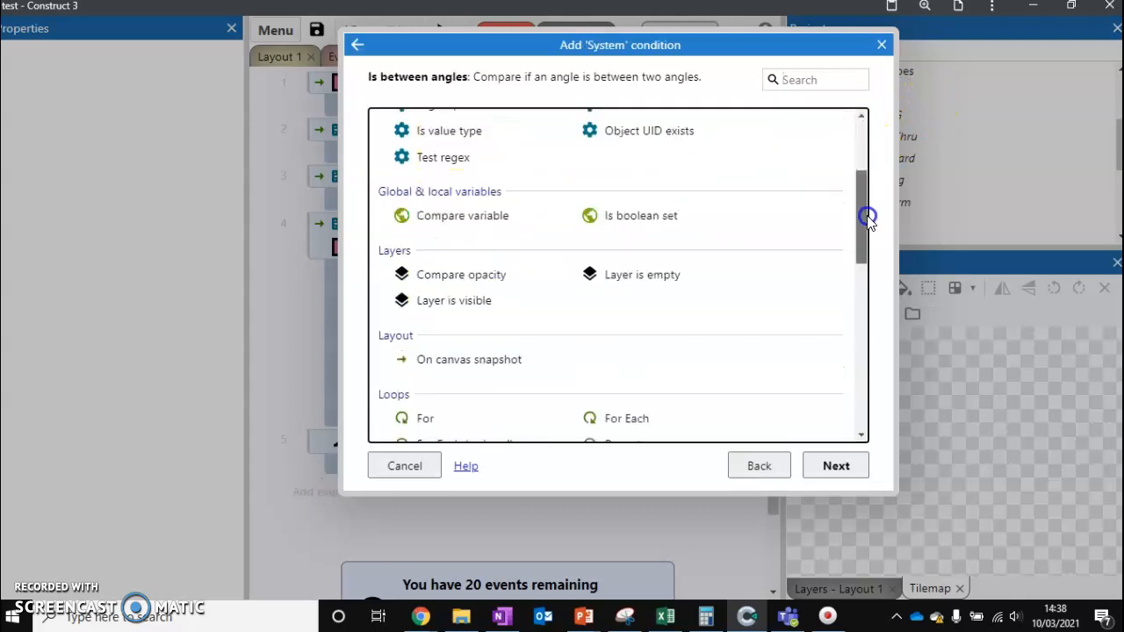
scroll(down, 3)
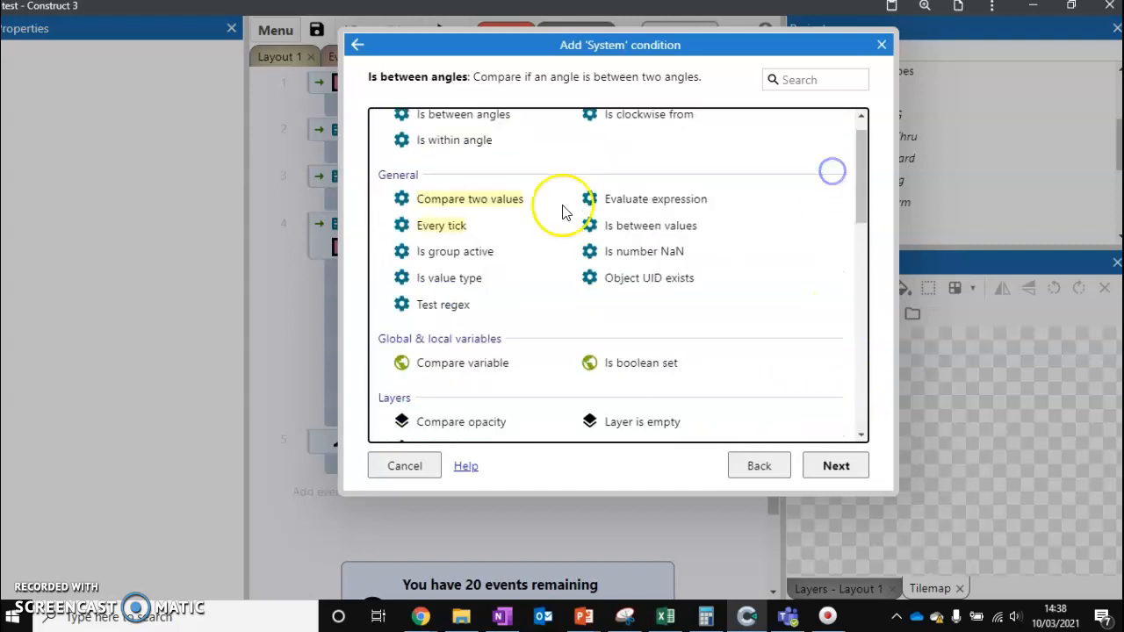
click(442, 225)
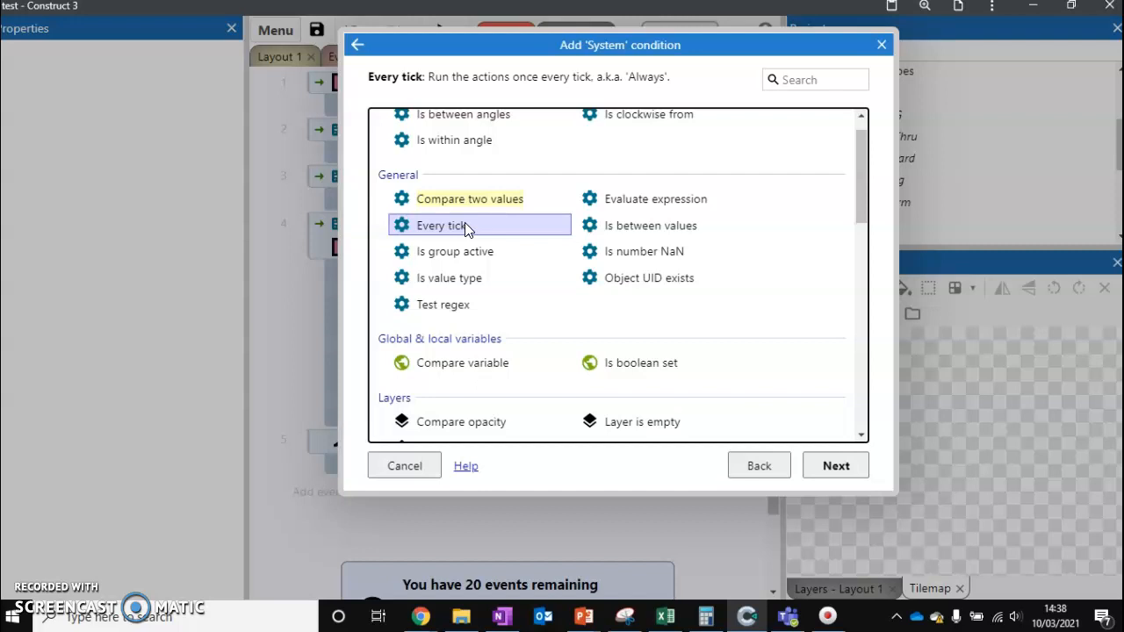
mouse_move(455, 237)
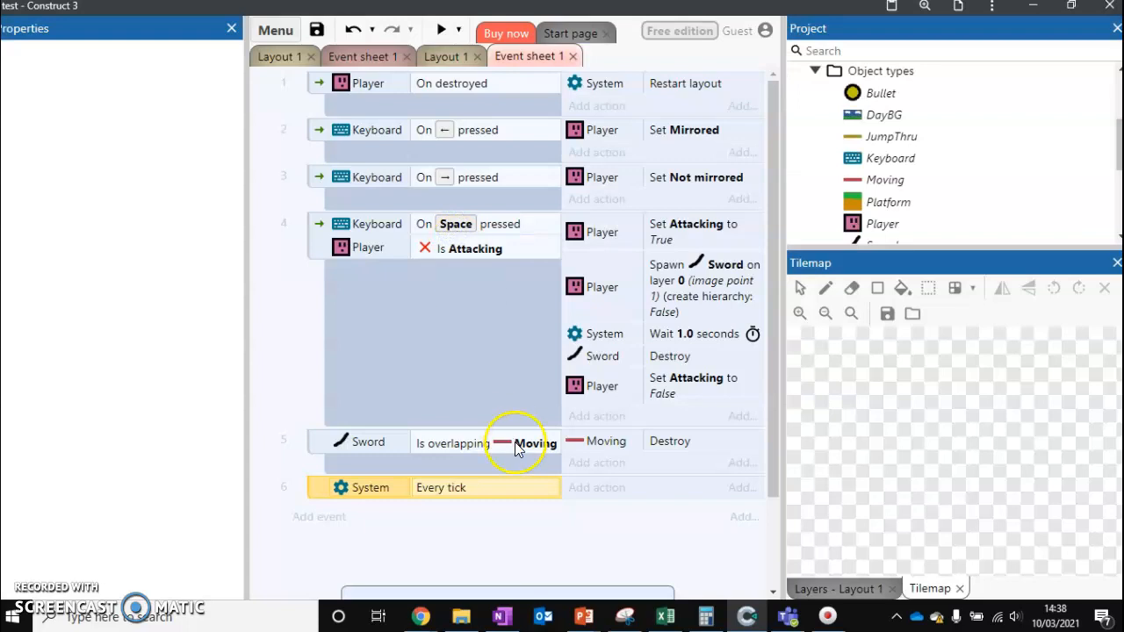
Set the Sword's position to the Player at image point 1 every tick
click(597, 488)
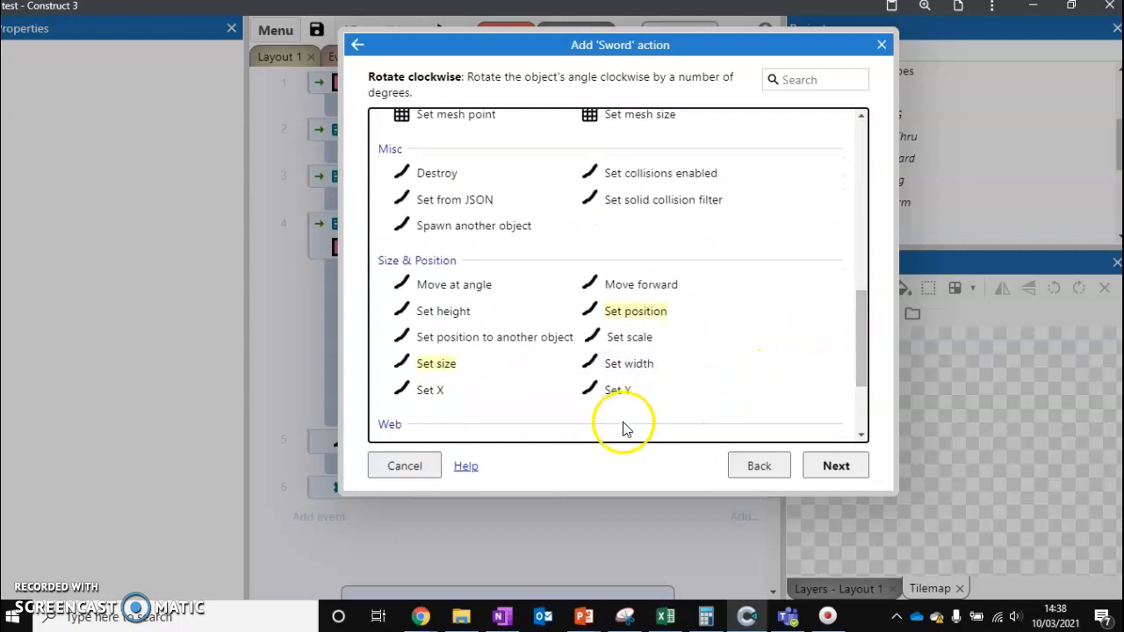
click(495, 337)
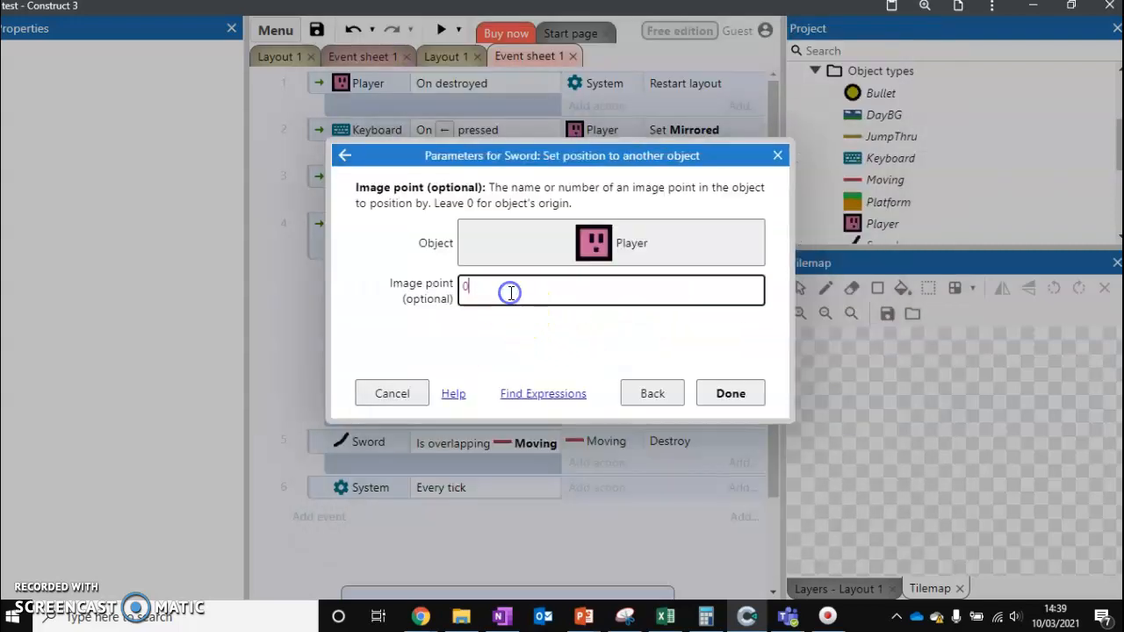
text(1)
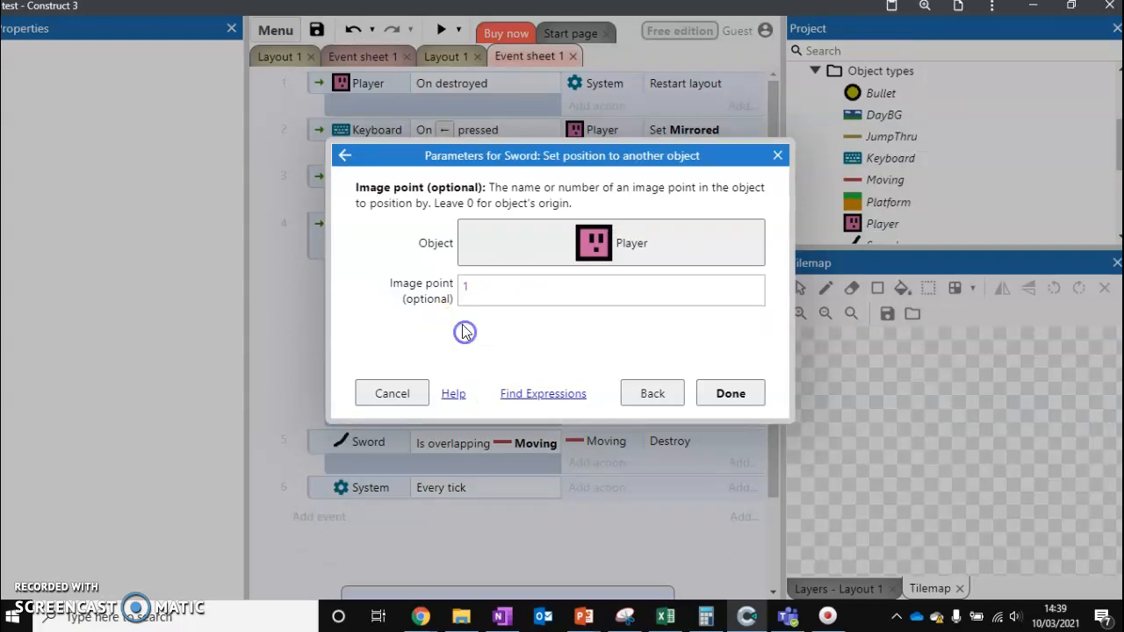
click(730, 394)
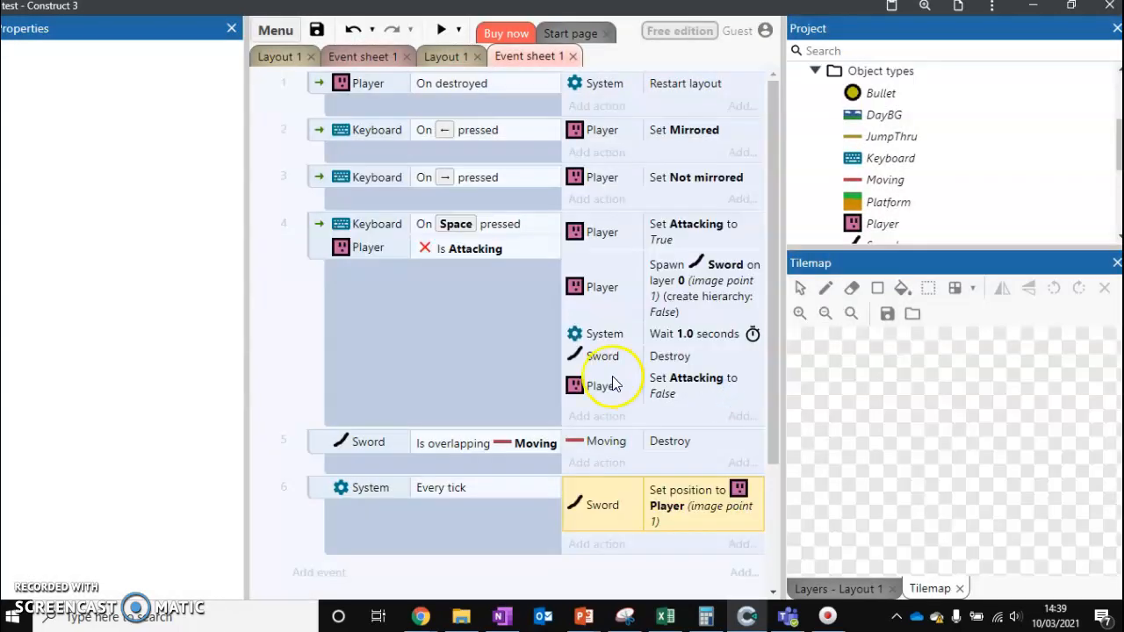
Launch a preview of the game
click(443, 33)
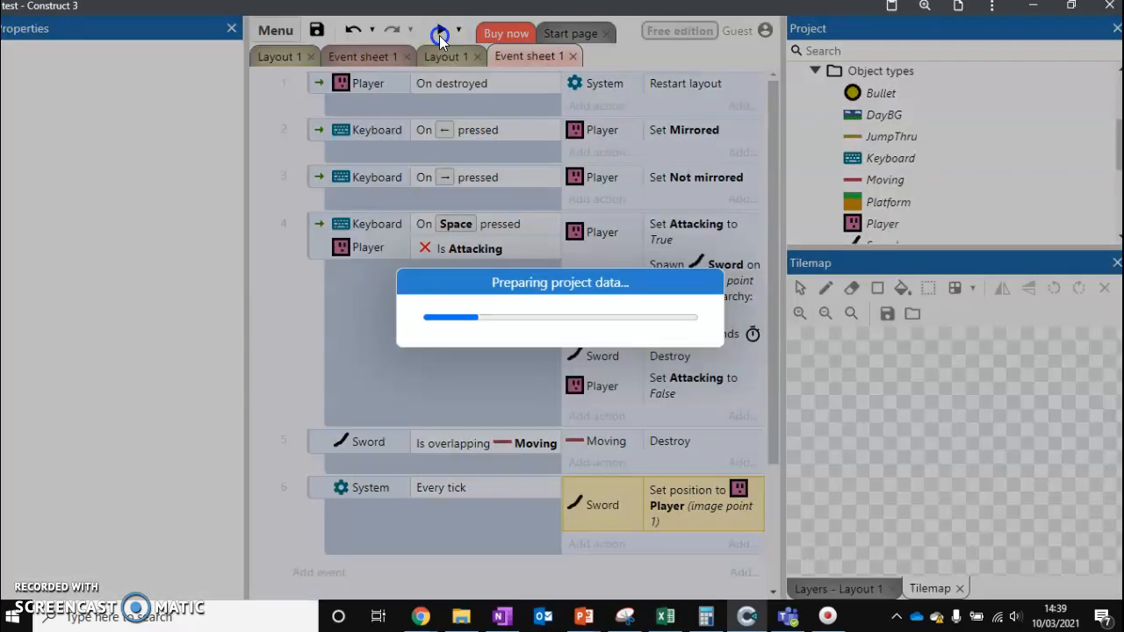
click(443, 32)
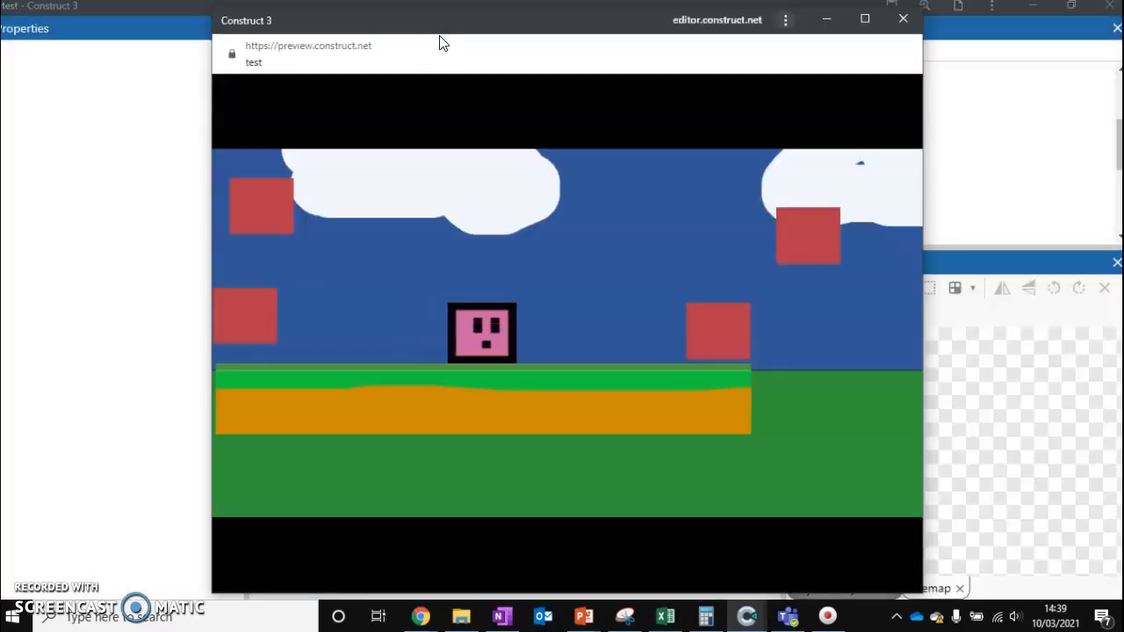